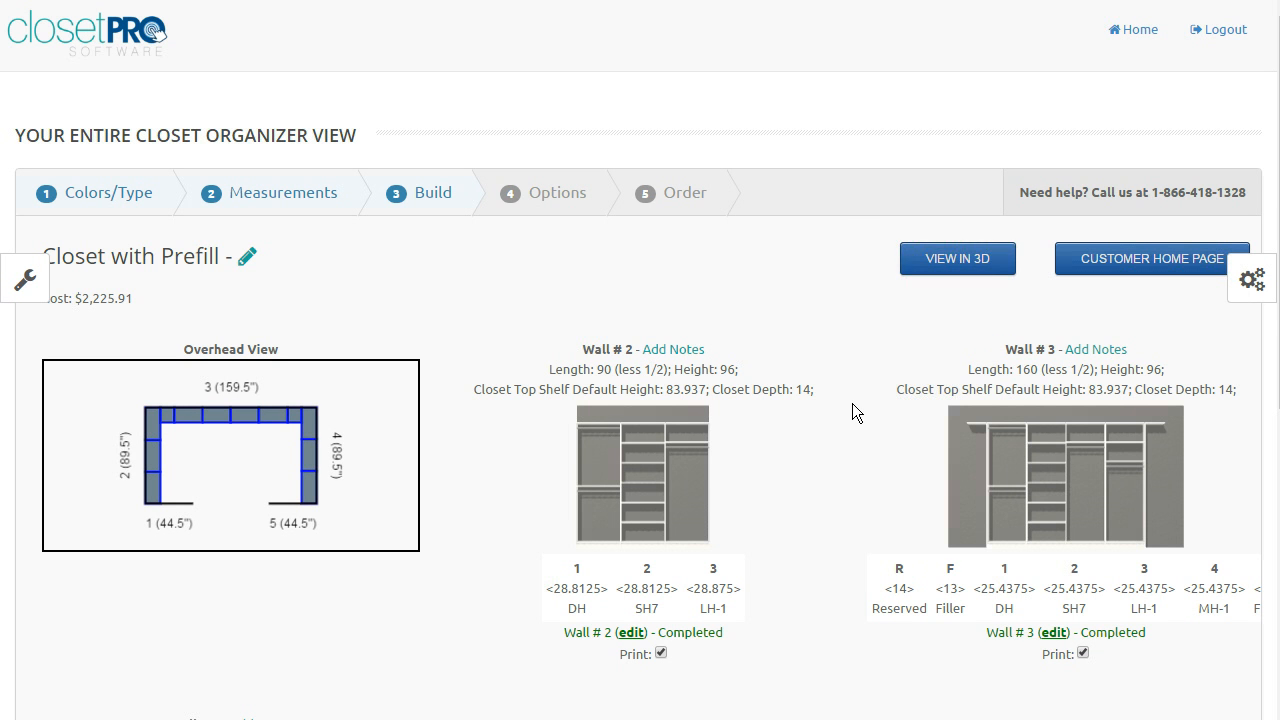
mouse_move(1250, 270)
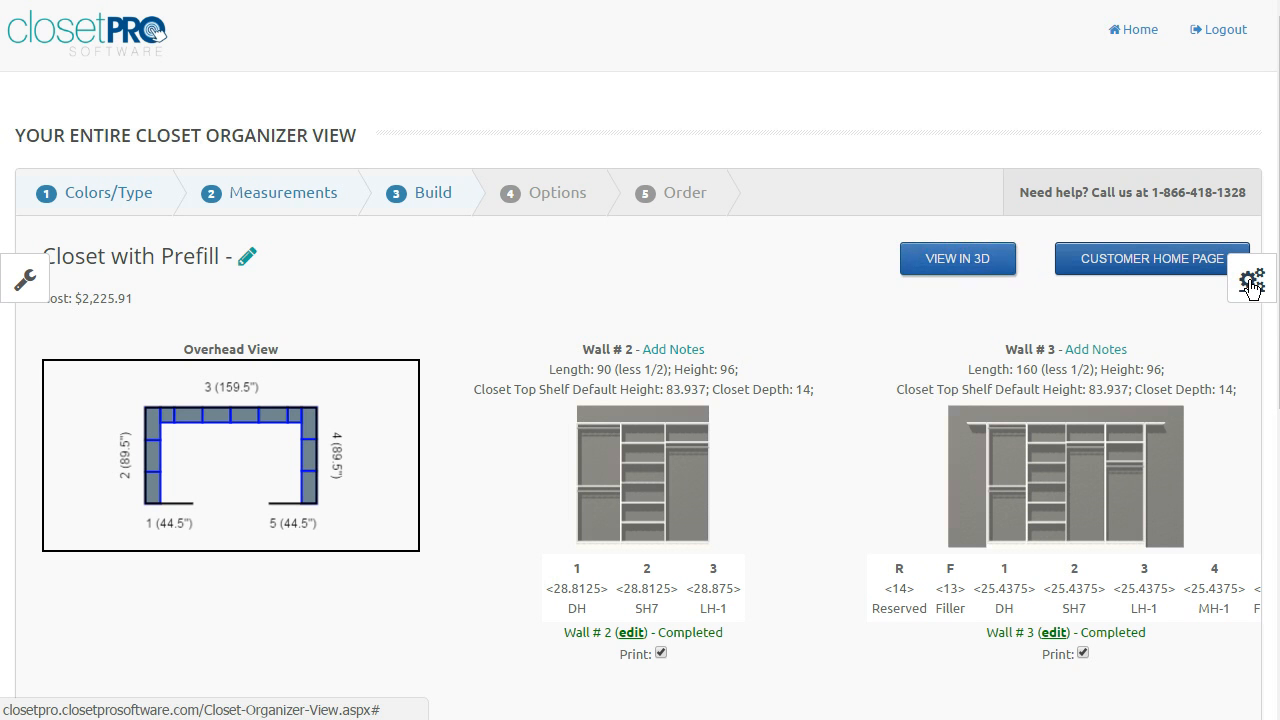
Step: Show the global closet settings with the Closet Color swatches, White still current
left_click(1251, 280)
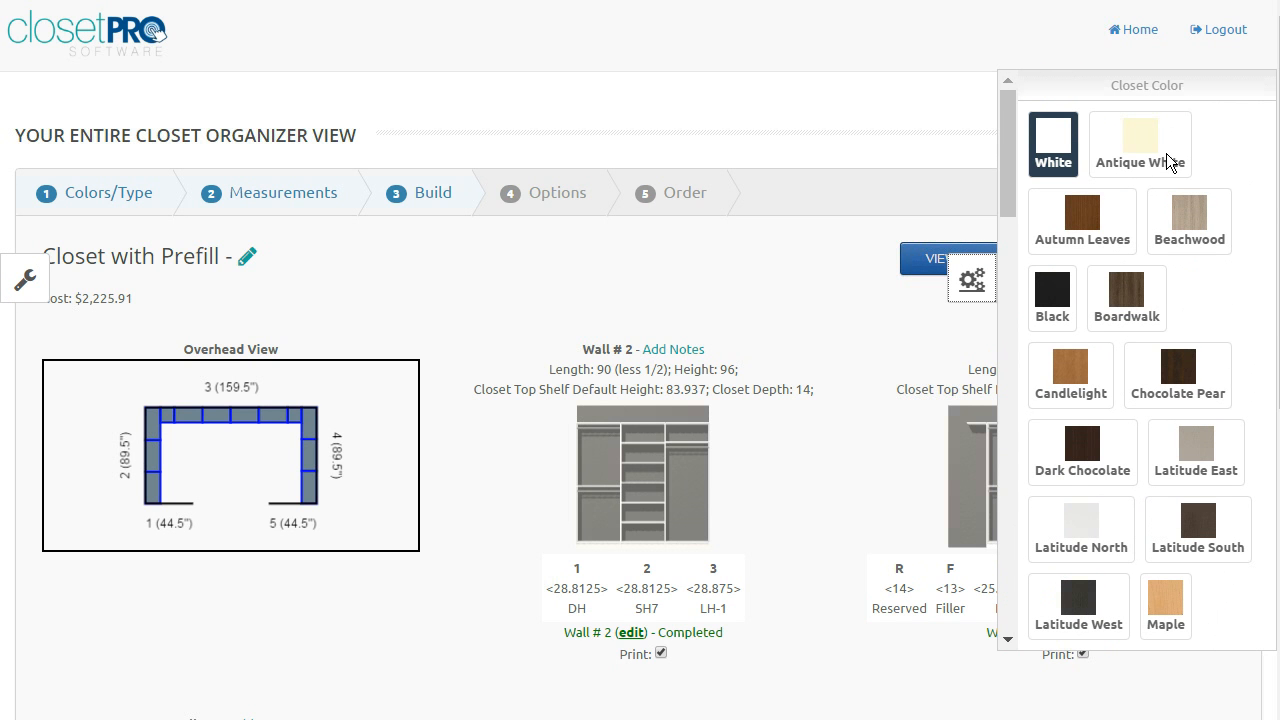
mouse_move(697, 343)
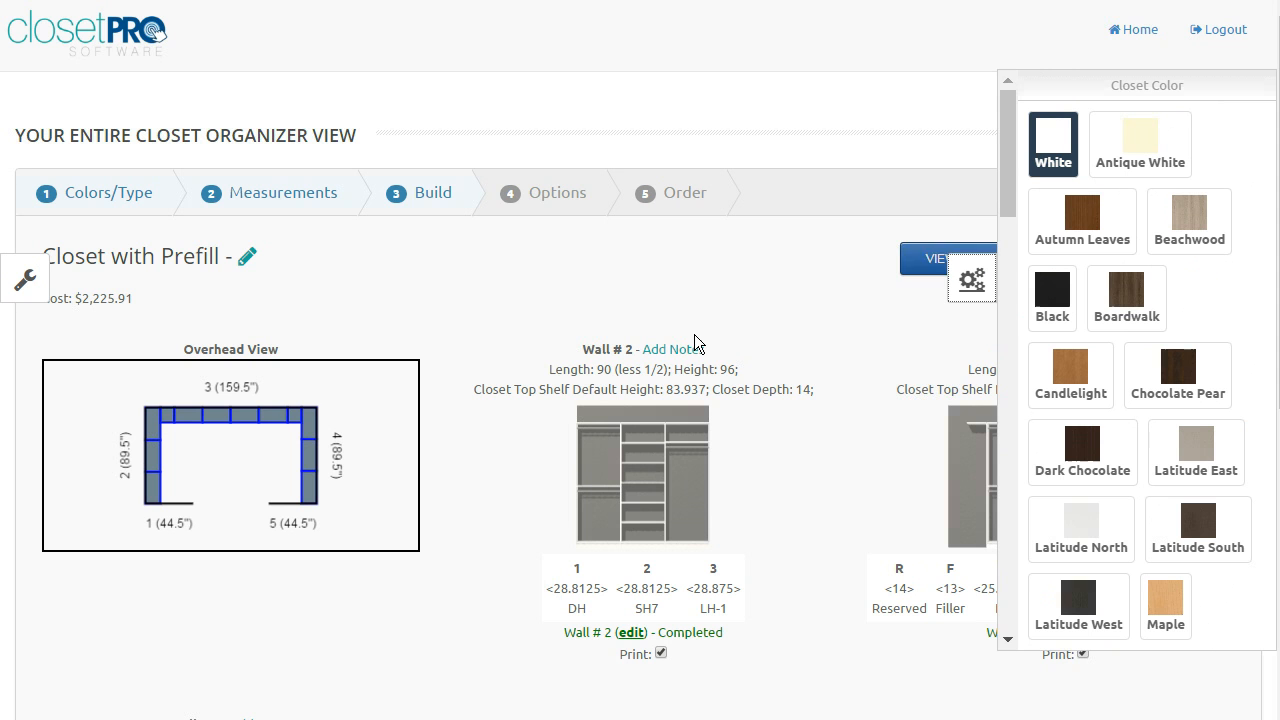
mouse_move(364, 138)
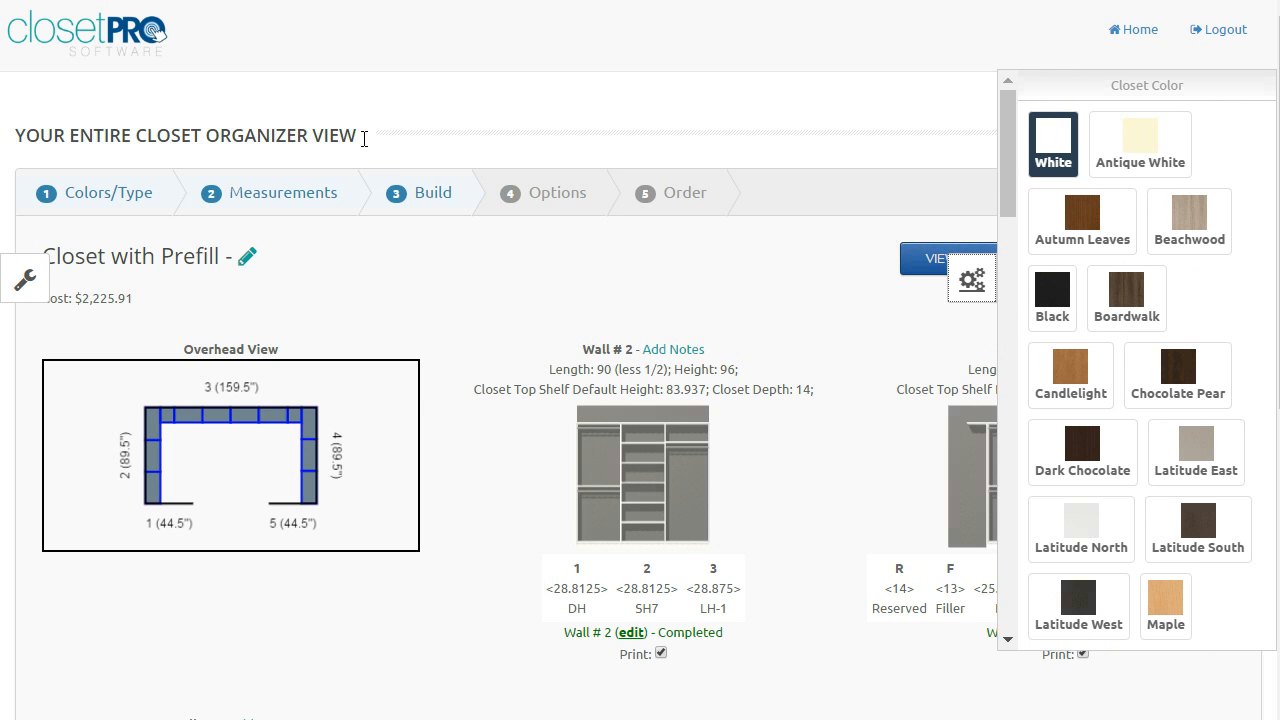
mouse_move(637, 471)
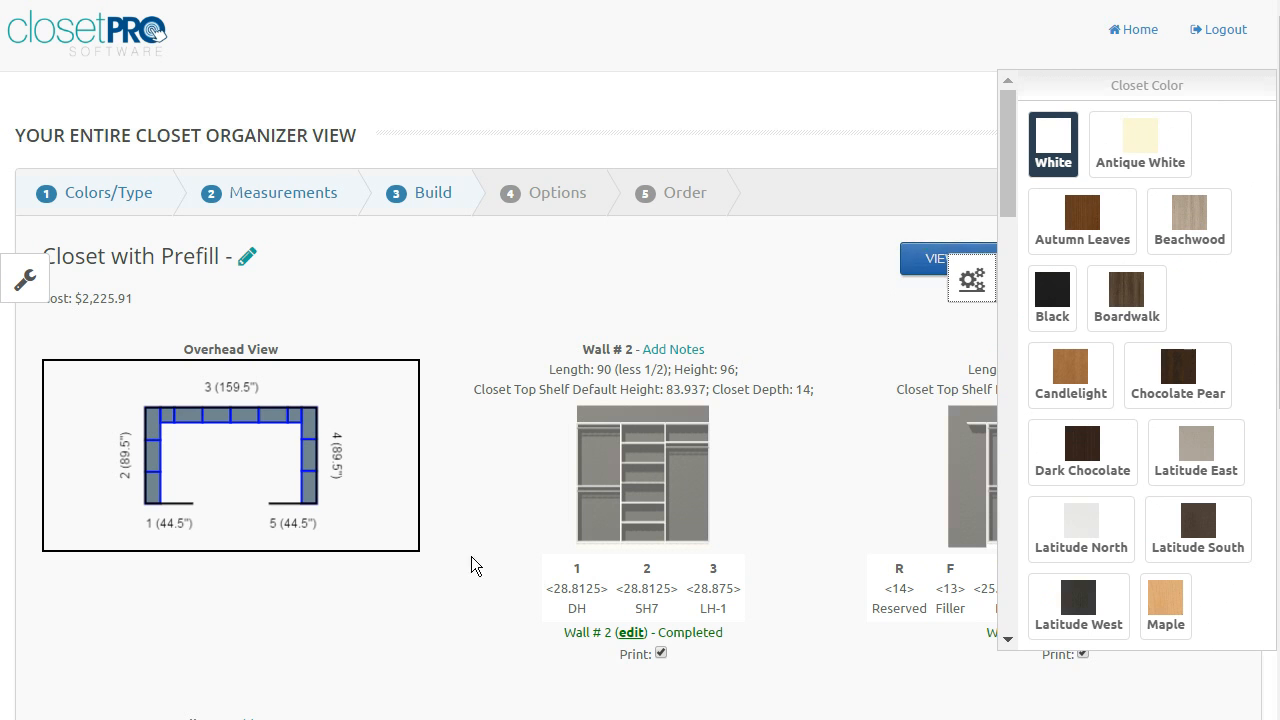
mouse_move(1232, 210)
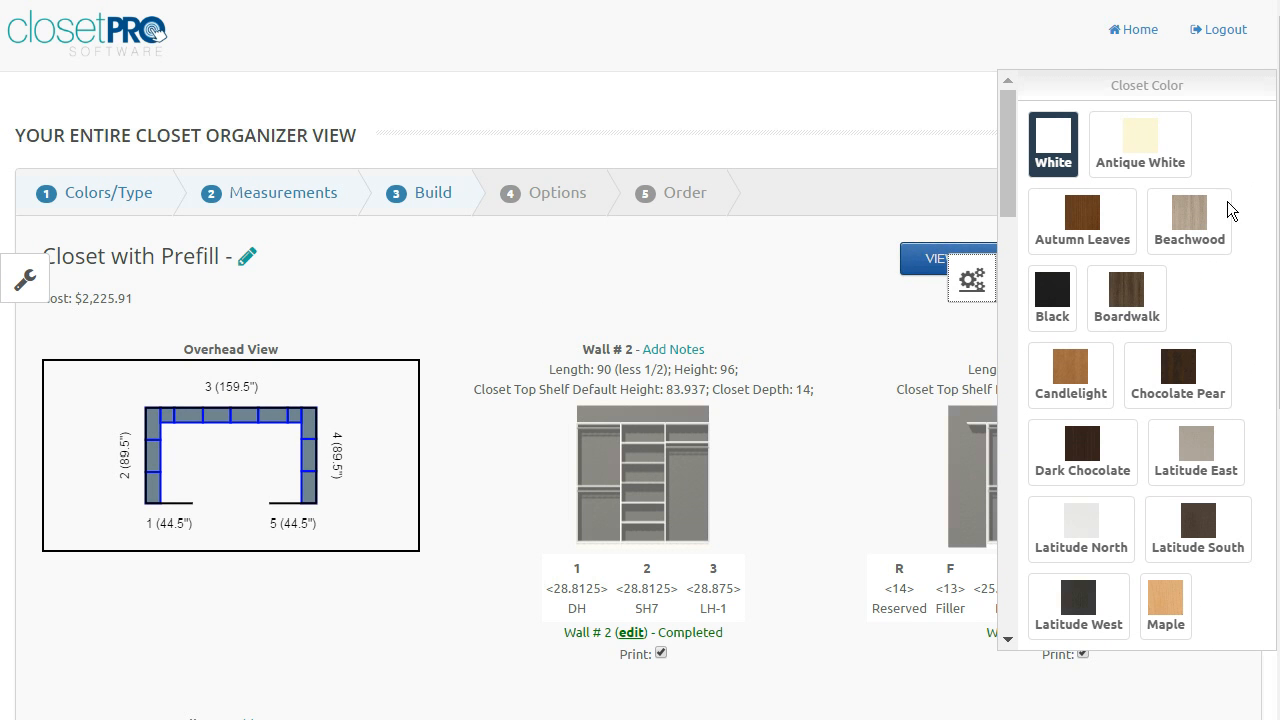
mouse_move(890, 235)
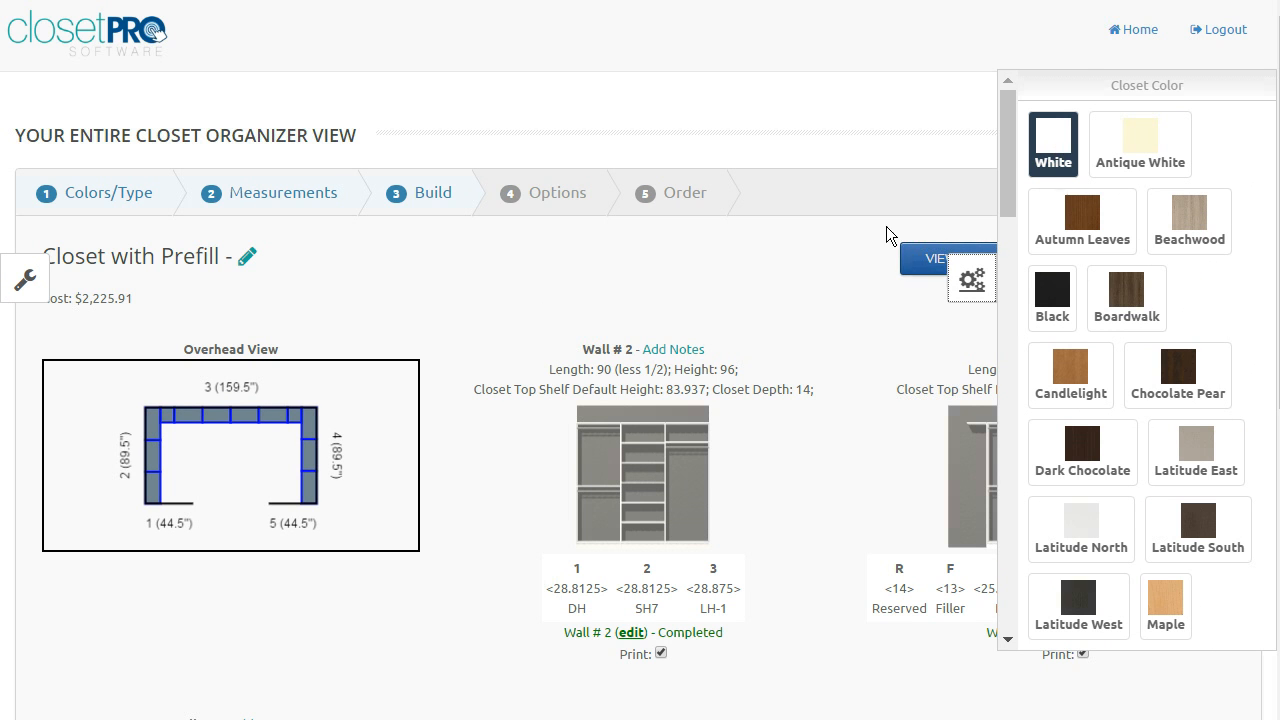
mouse_move(90, 330)
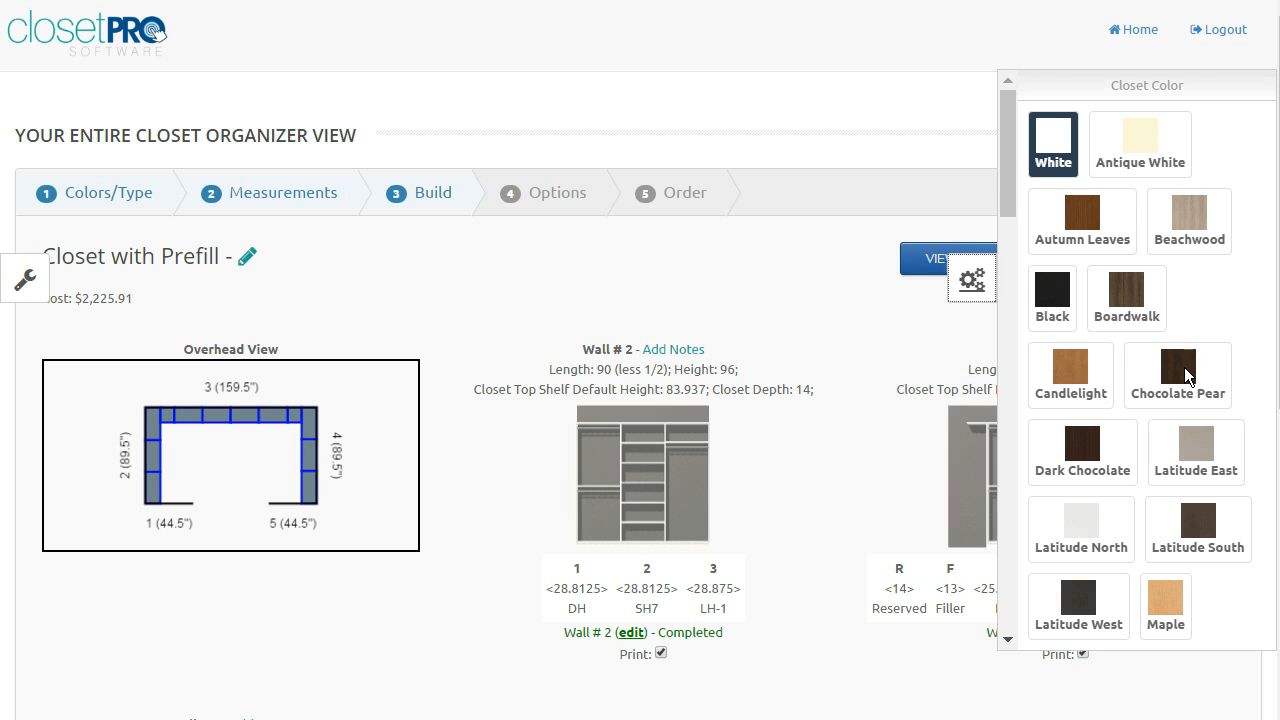
Step: Make the closet colour Chocolate Pear and review the re-rendered dark brown walls ($2,592.23)
left_click(1178, 375)
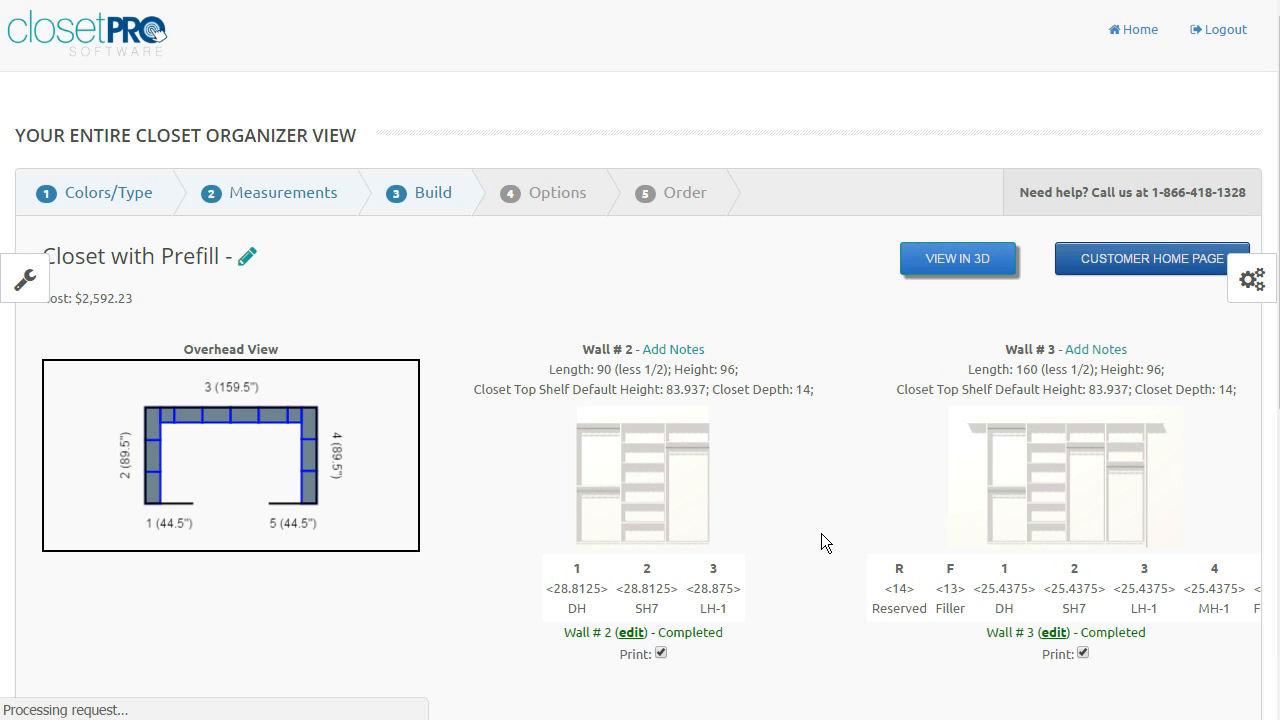
mouse_move(85, 308)
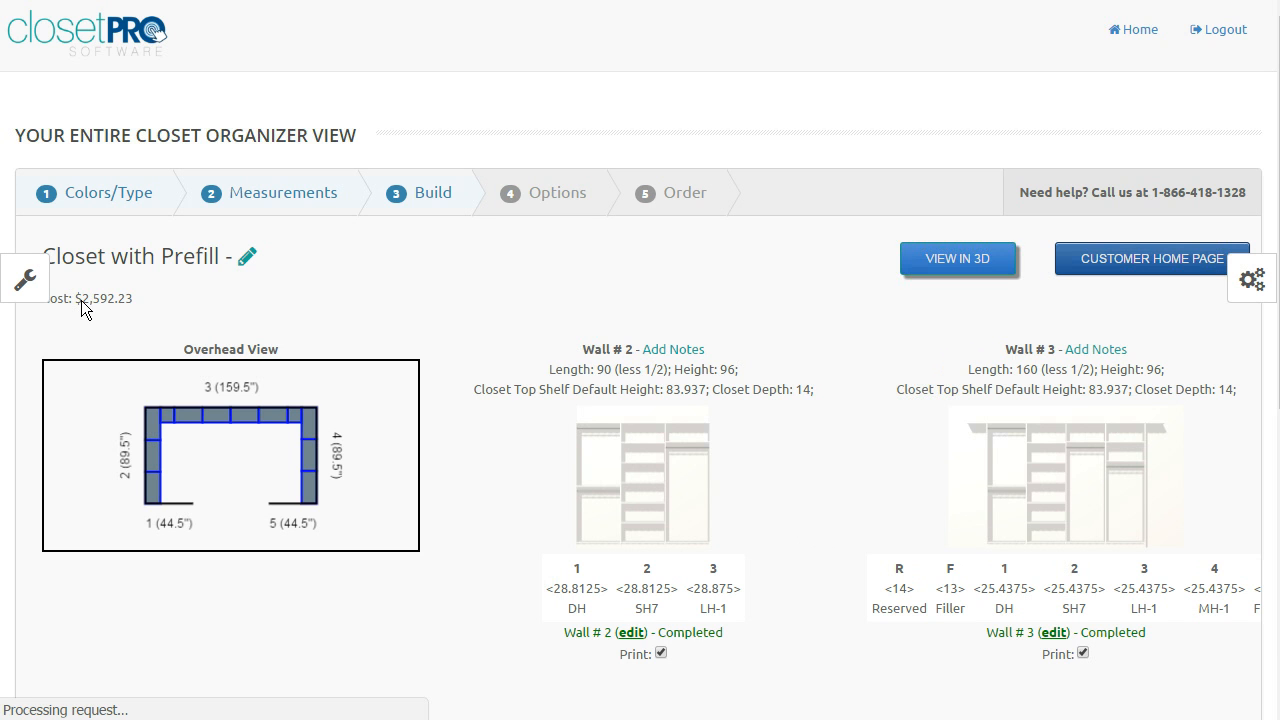
left_click(957, 258)
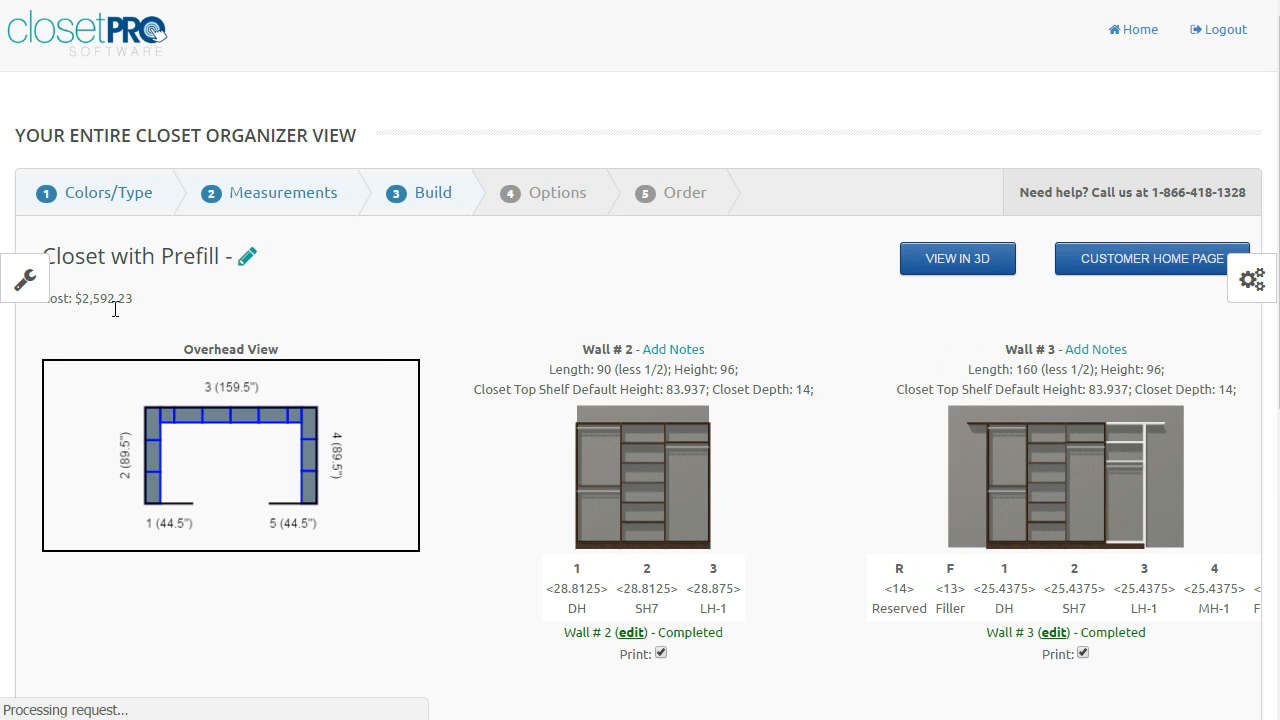
scroll("down", 3)
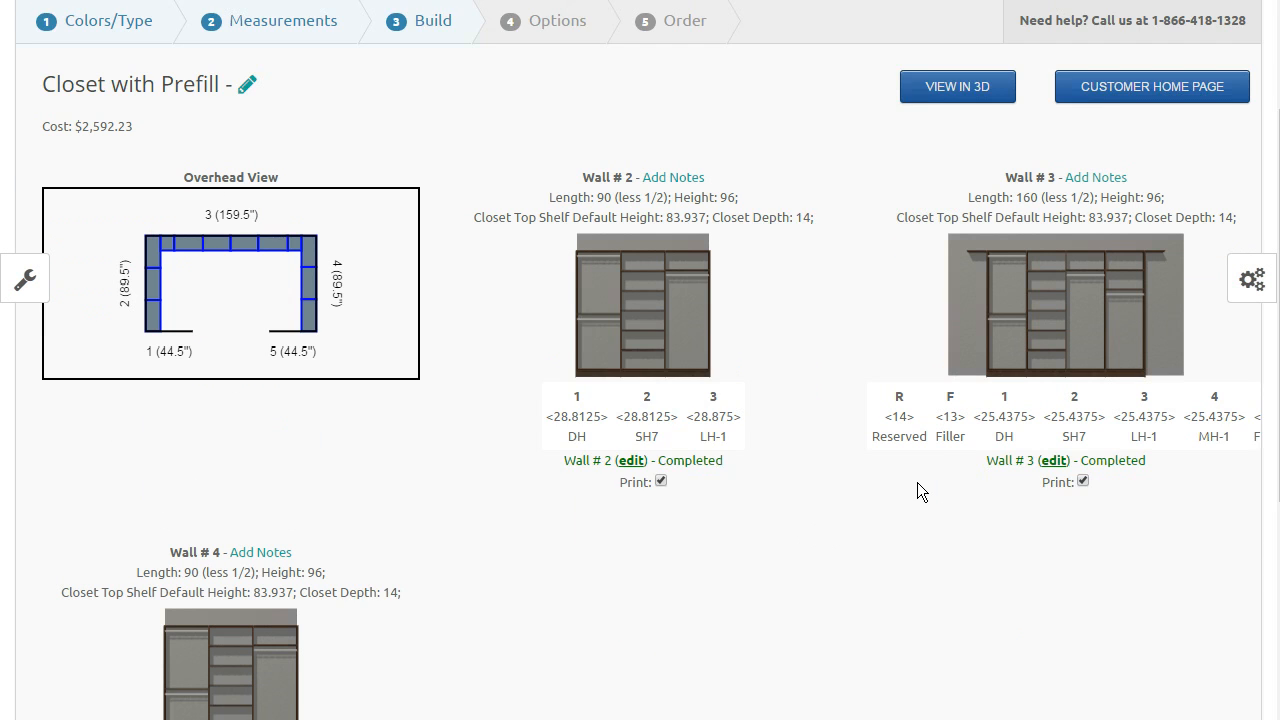
scroll("down", 3)
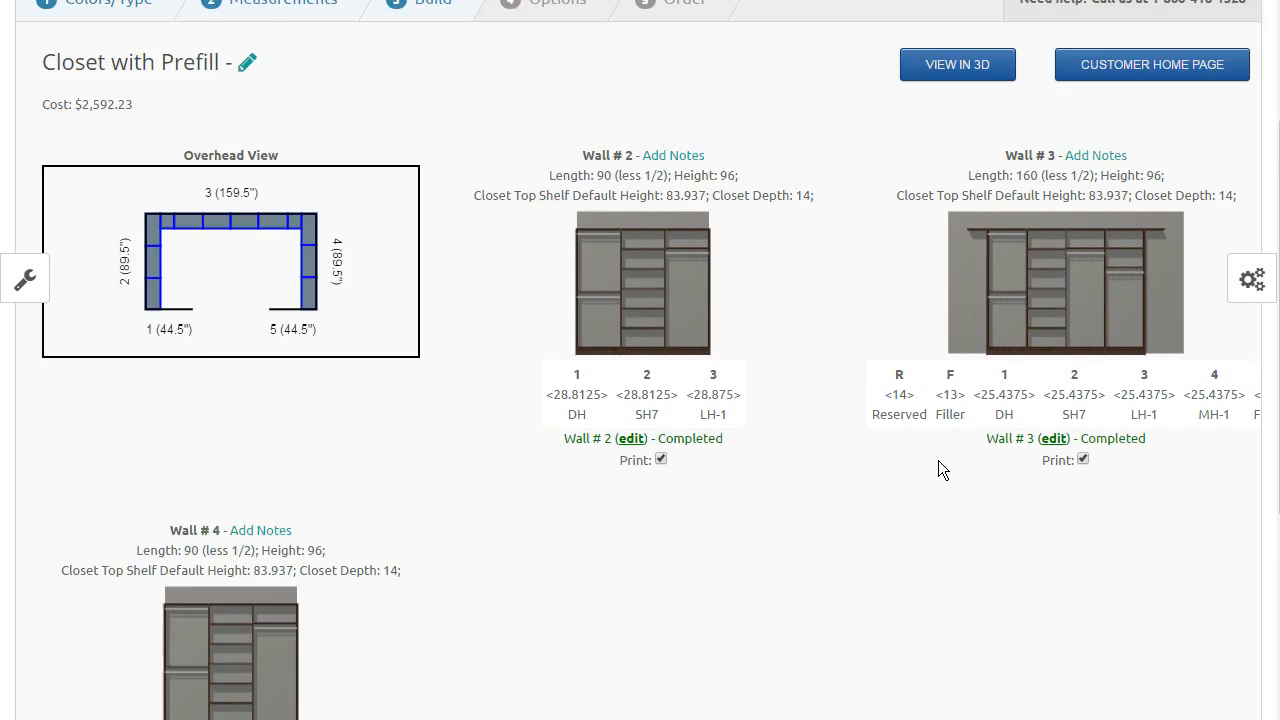
Step: Bring the organizer type and panel type choices into view past Hardware Finish
left_click(1251, 278)
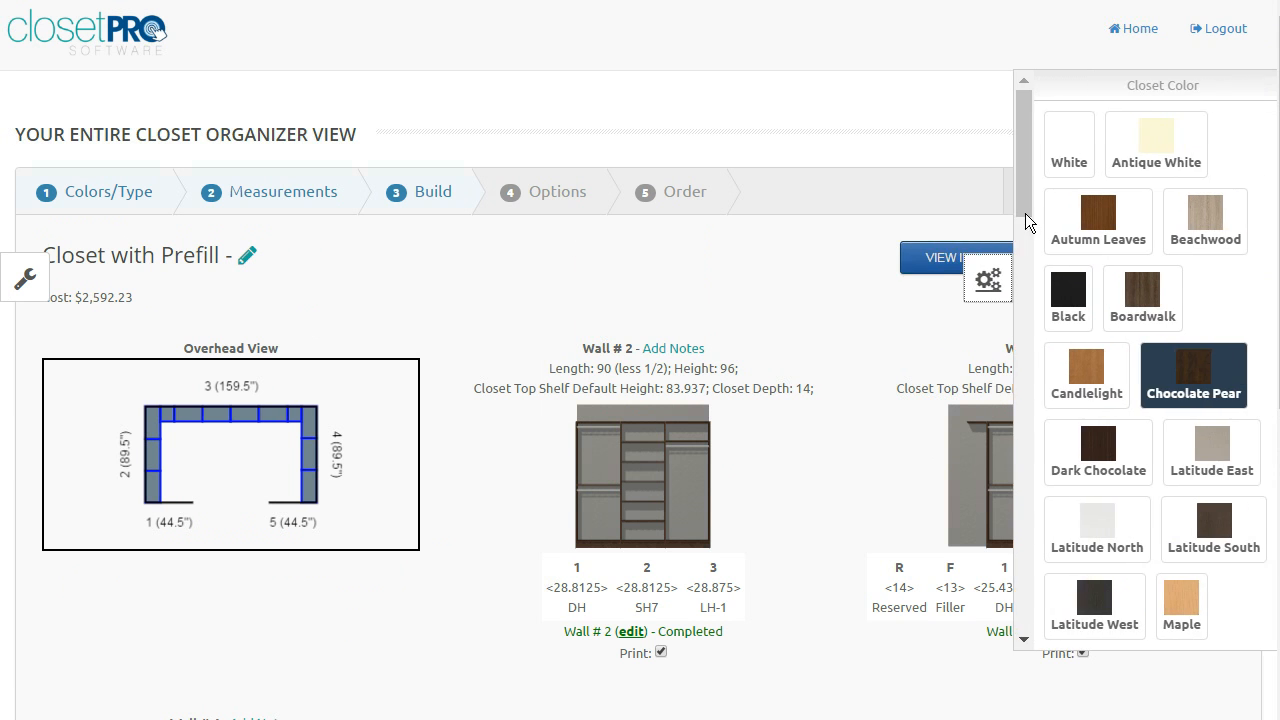
scroll("down", 3)
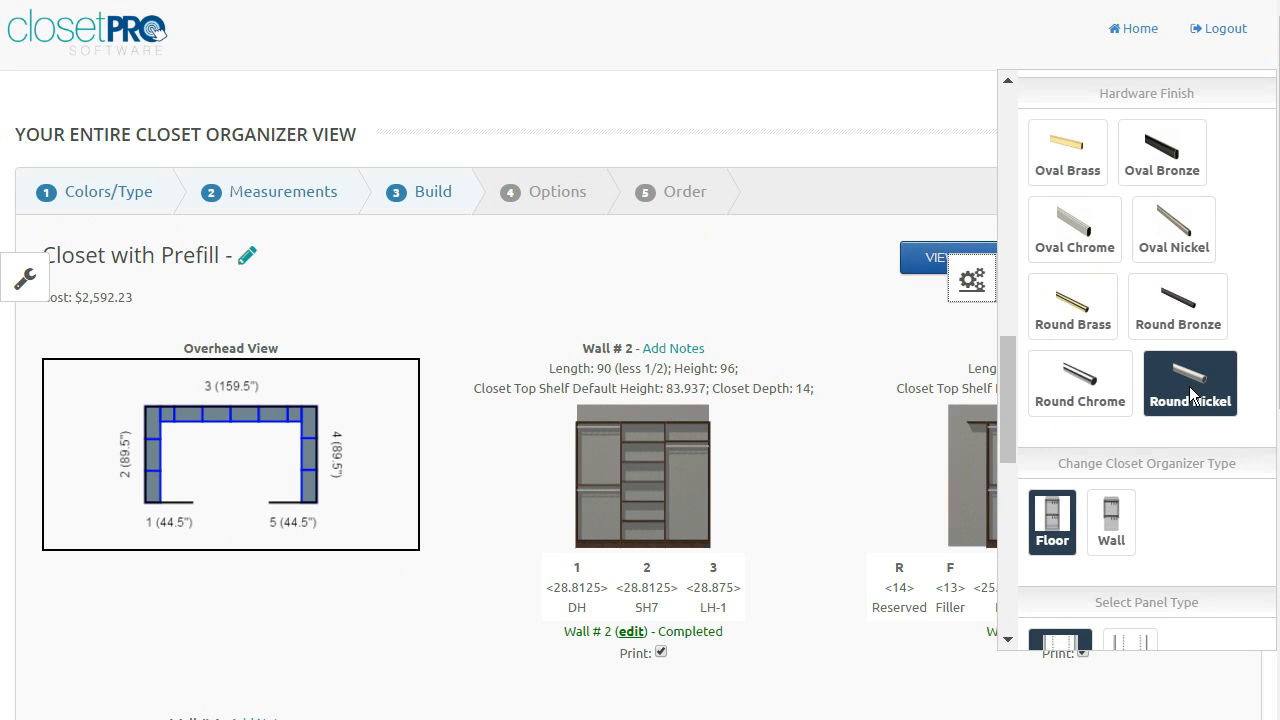
mouse_move(1081, 214)
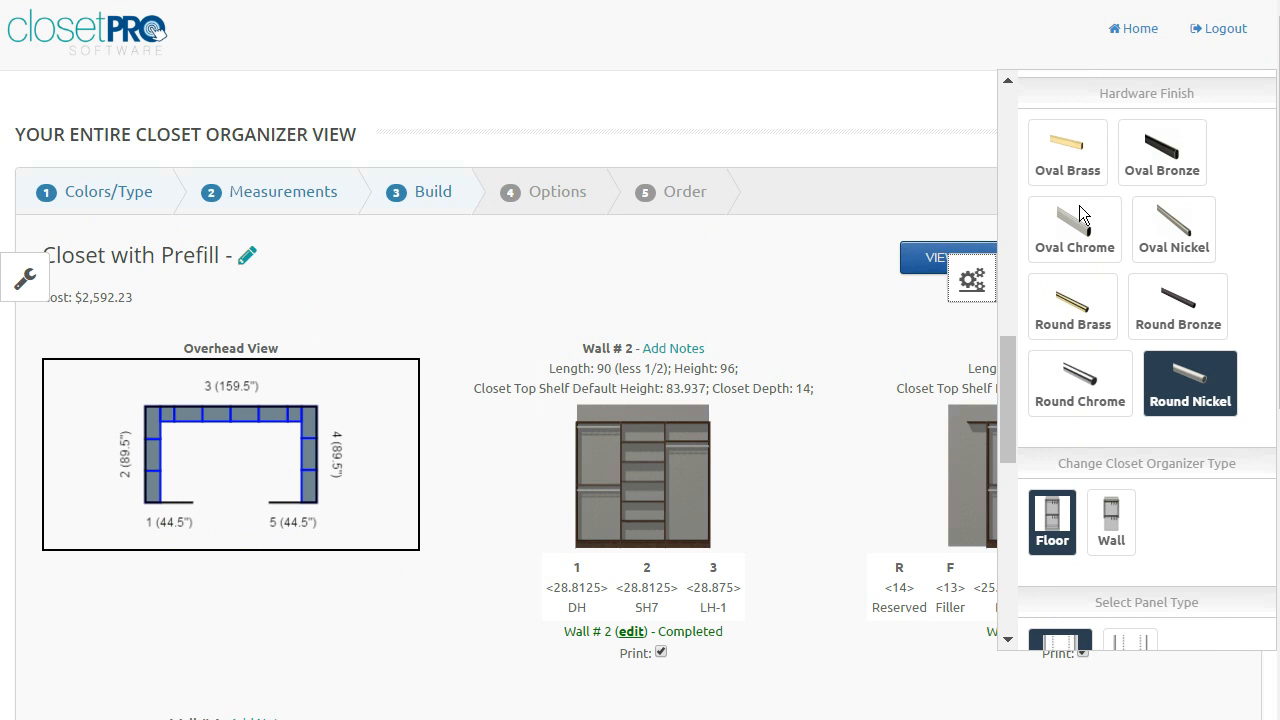
mouse_move(1120, 403)
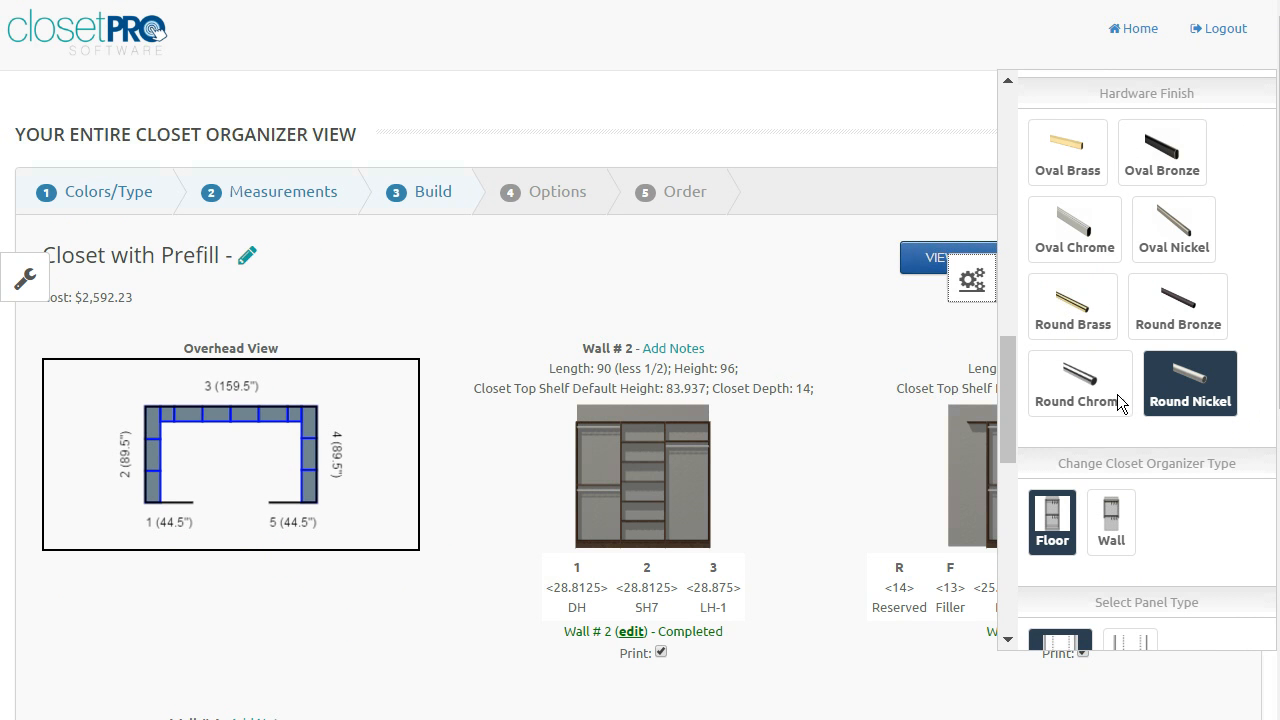
mouse_move(1117, 395)
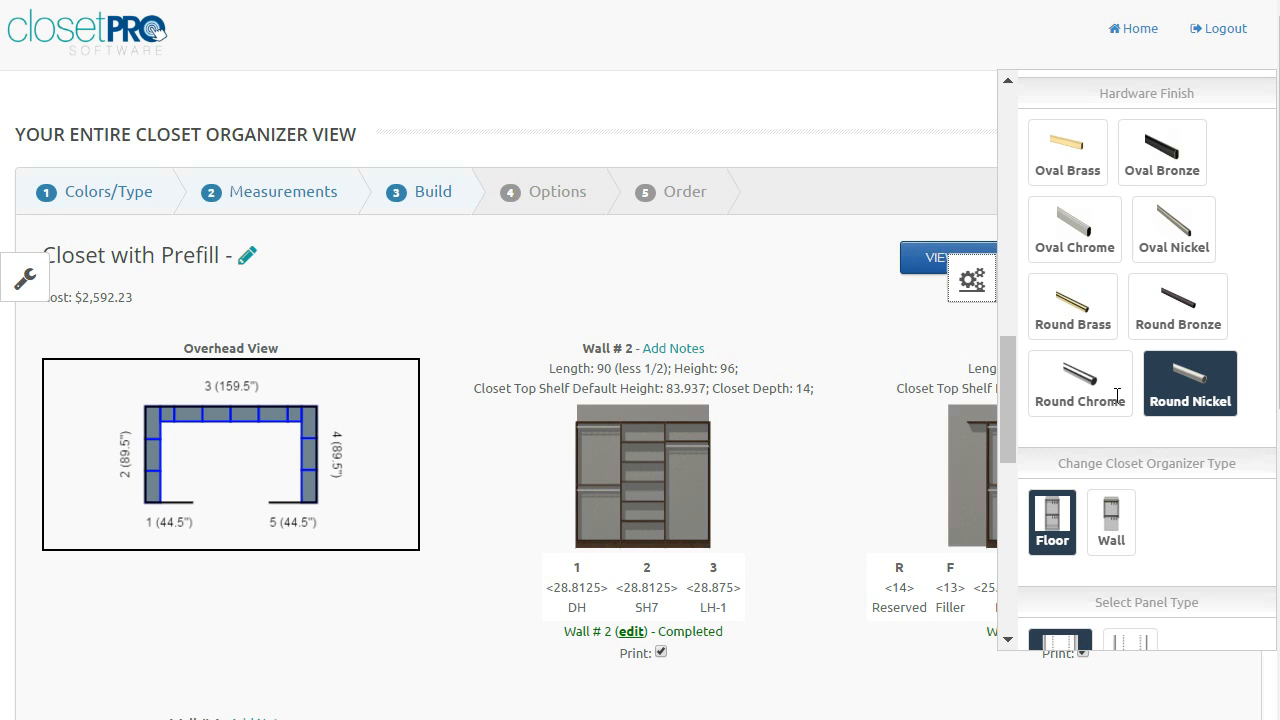
scroll("down", 3)
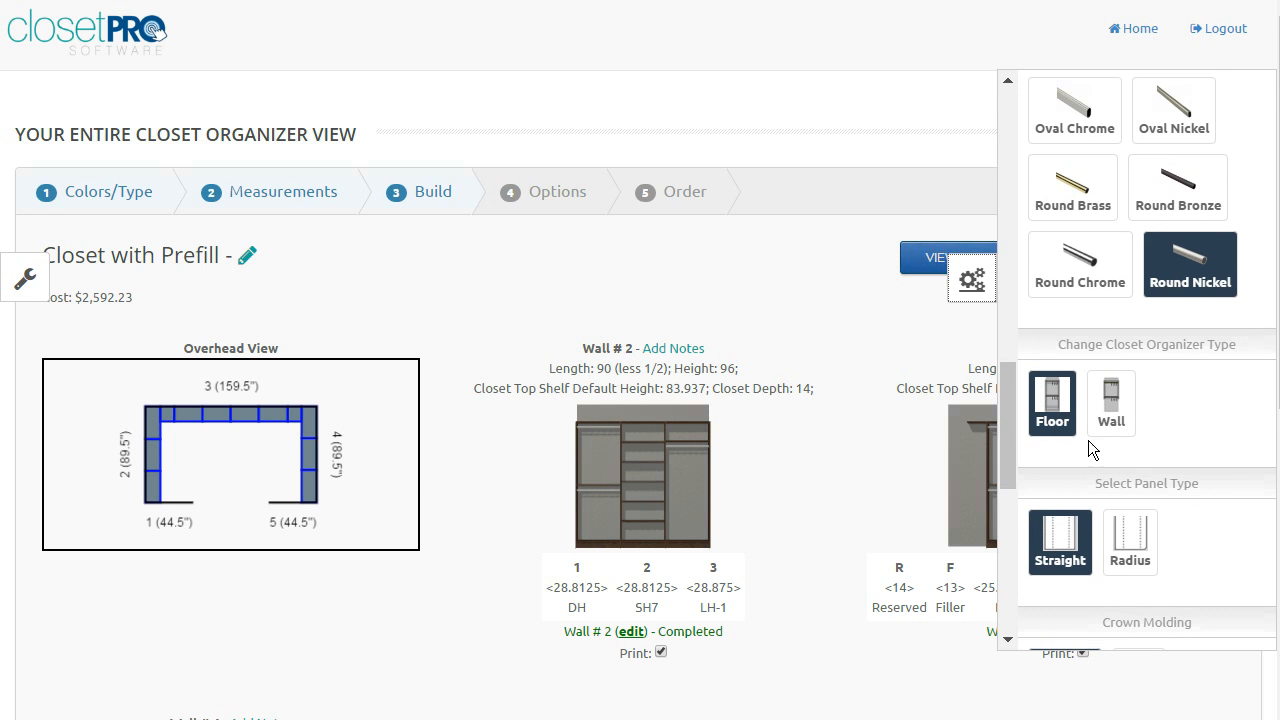
mouse_move(774, 431)
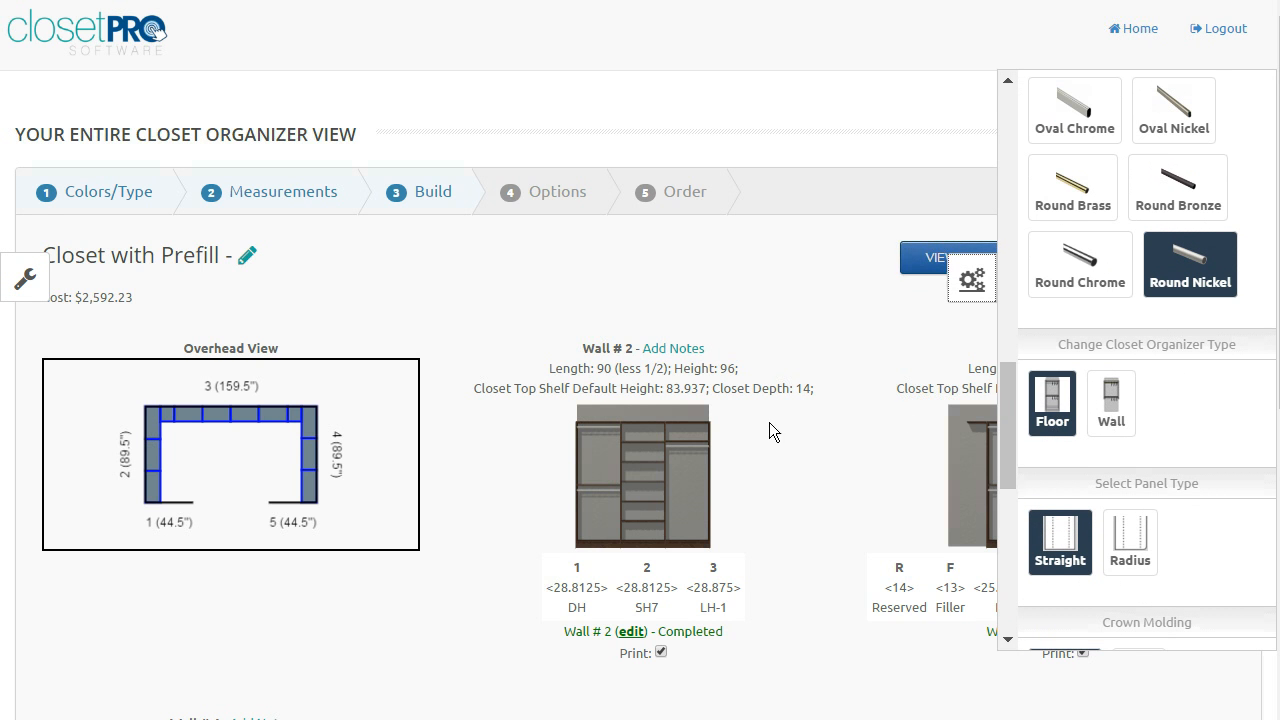
mouse_move(152, 355)
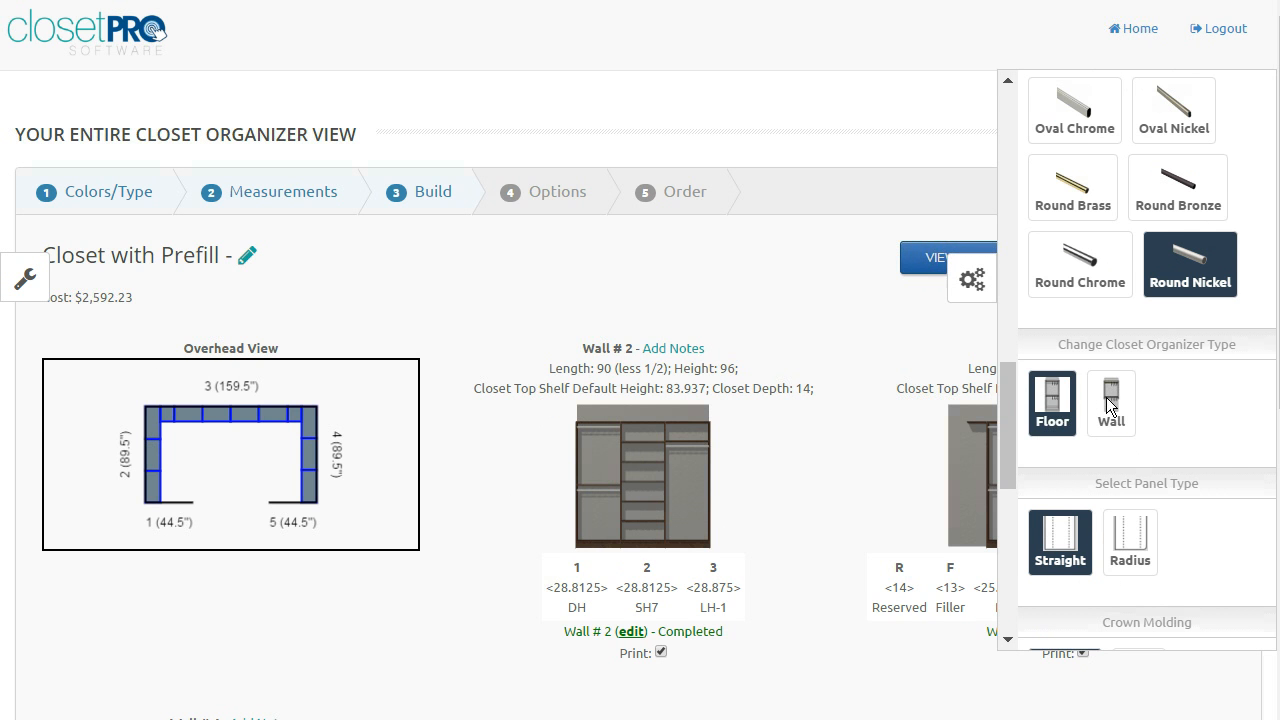
Step: Set the organizer type to Wall, reviewing the wall-mounted elevations at $2,094.81
left_click(1110, 403)
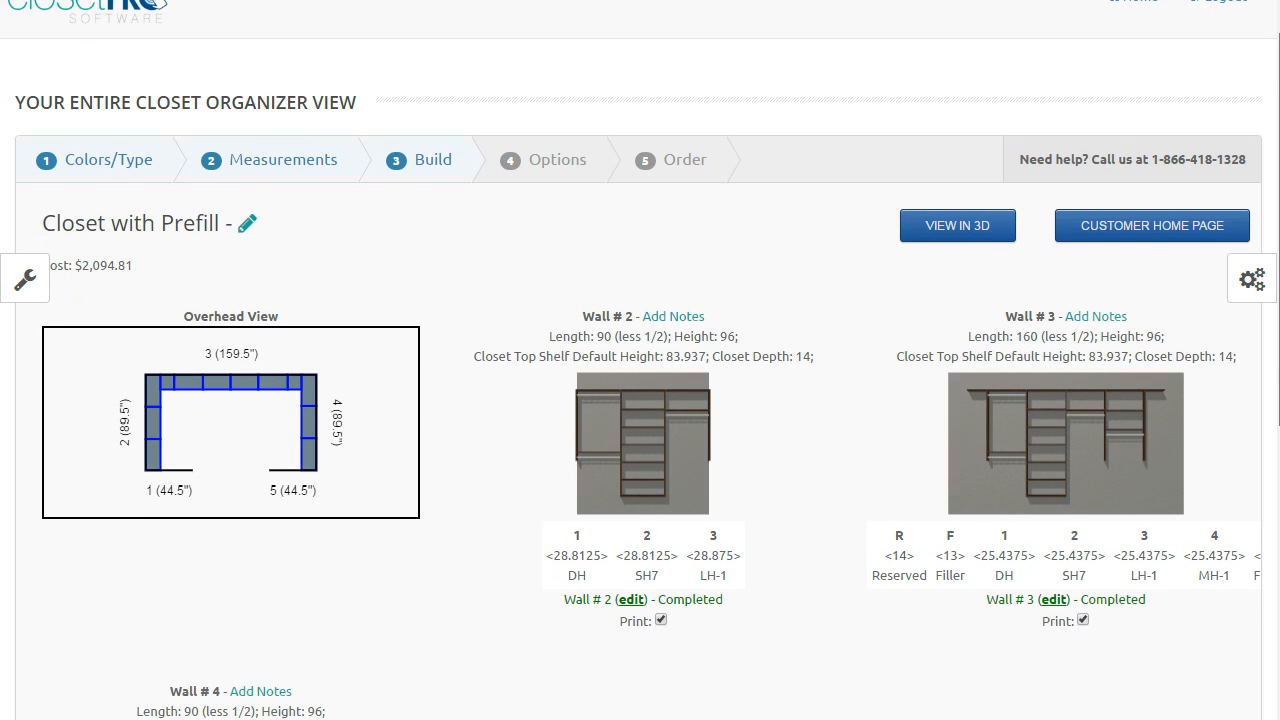
scroll("down", 3)
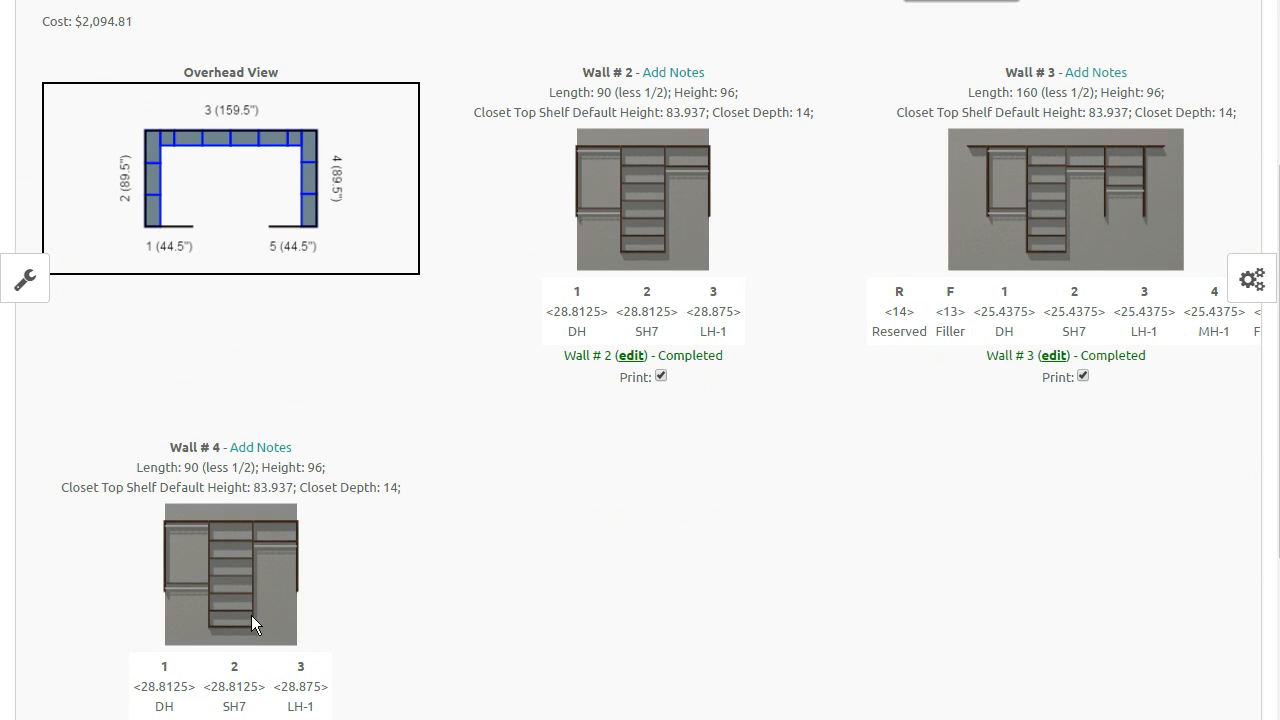
mouse_move(1205, 426)
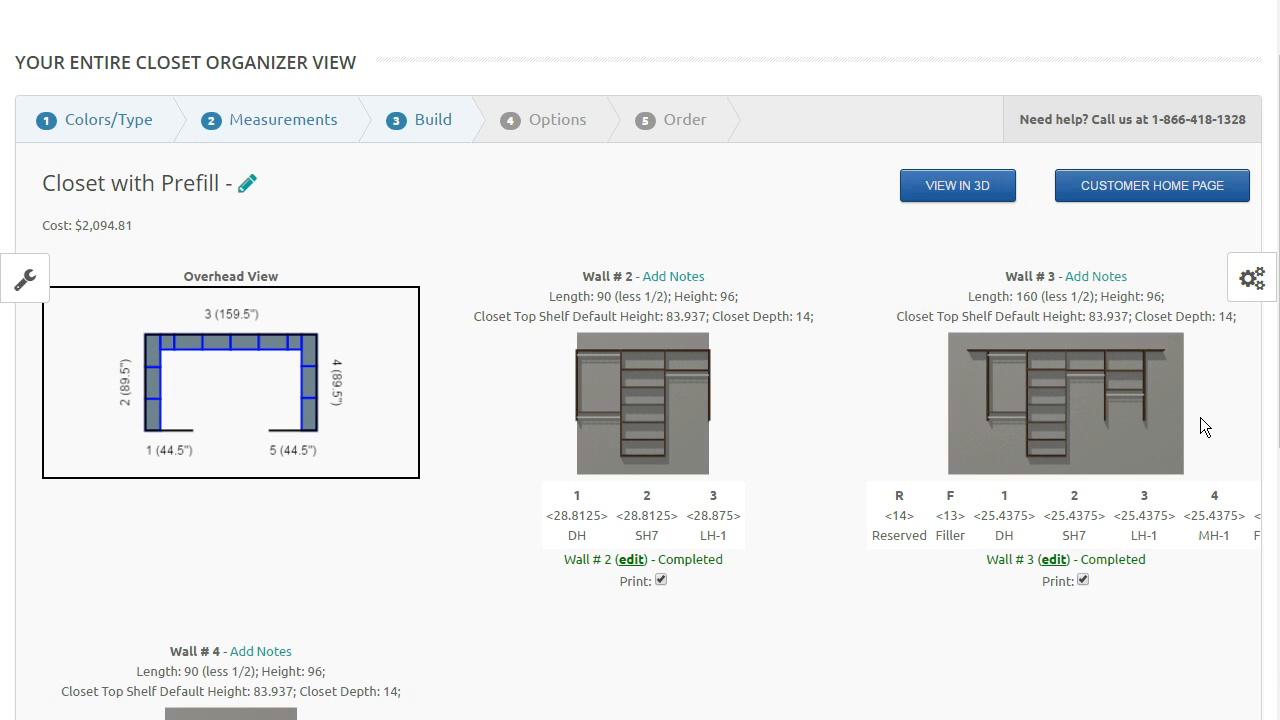
Step: Change the panel type from Straight to Radius, raising the cost to $2,357.22
left_click(1251, 278)
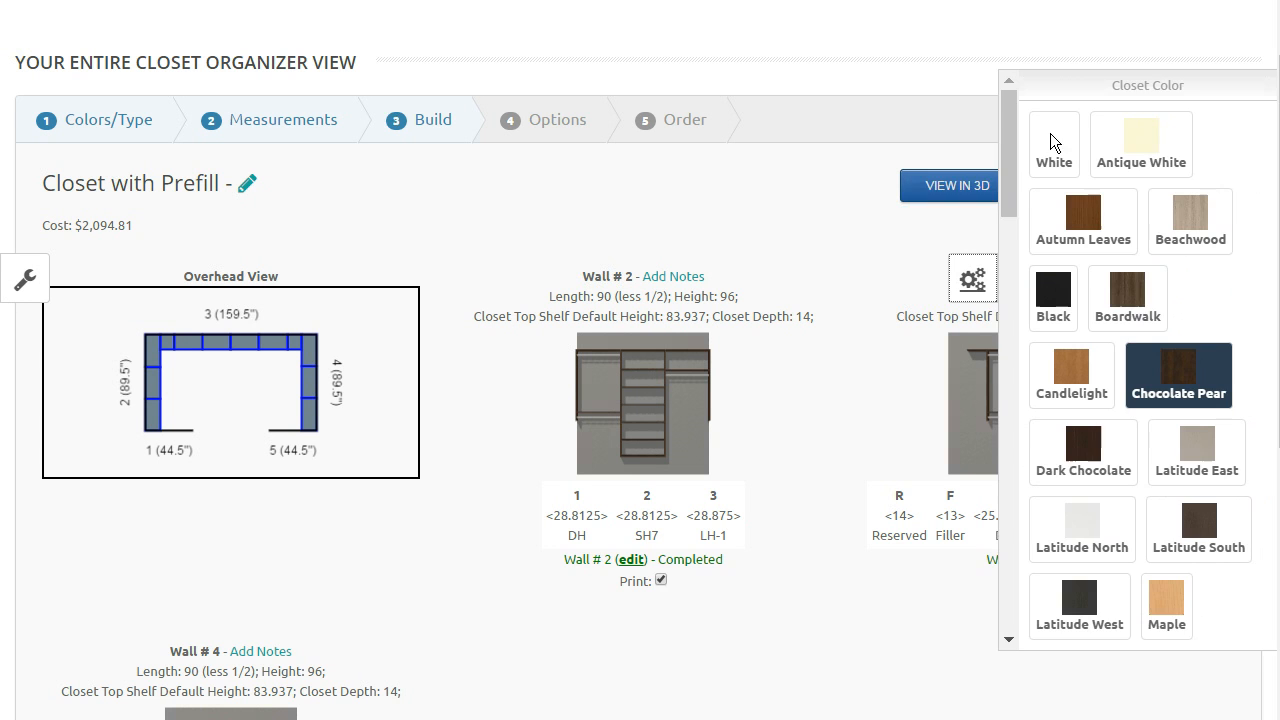
scroll("down", 3)
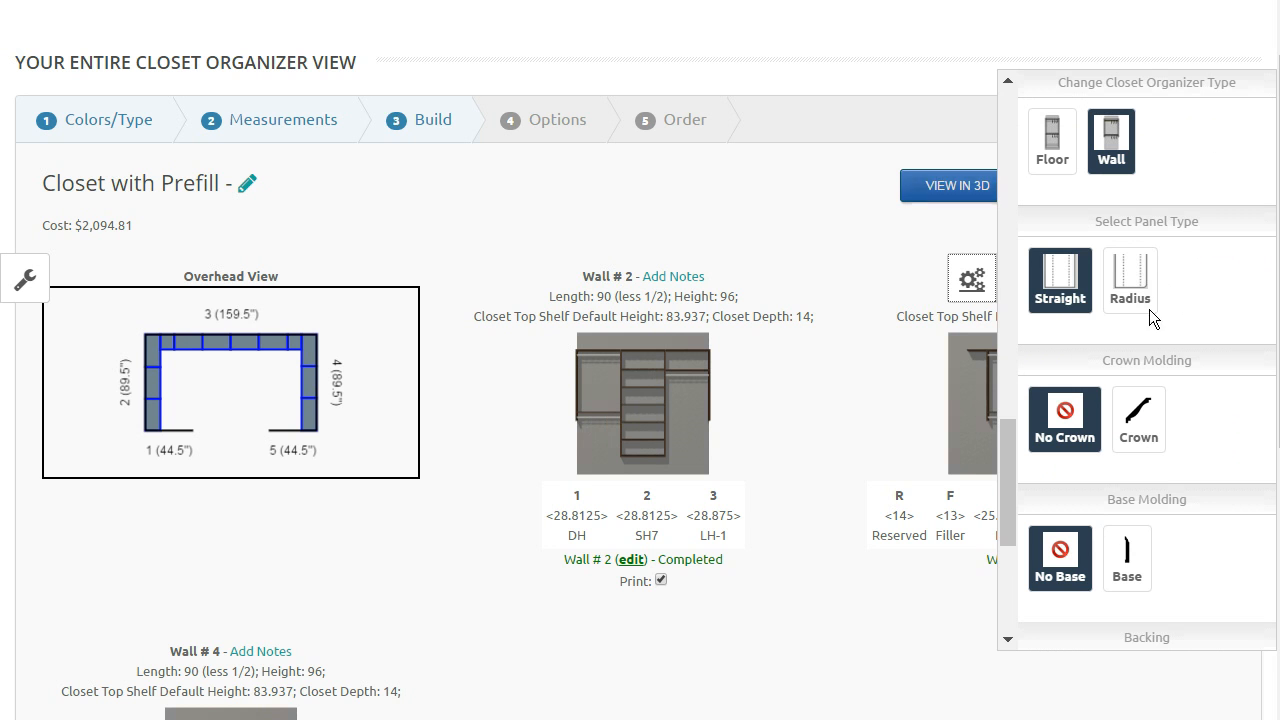
left_click(1129, 280)
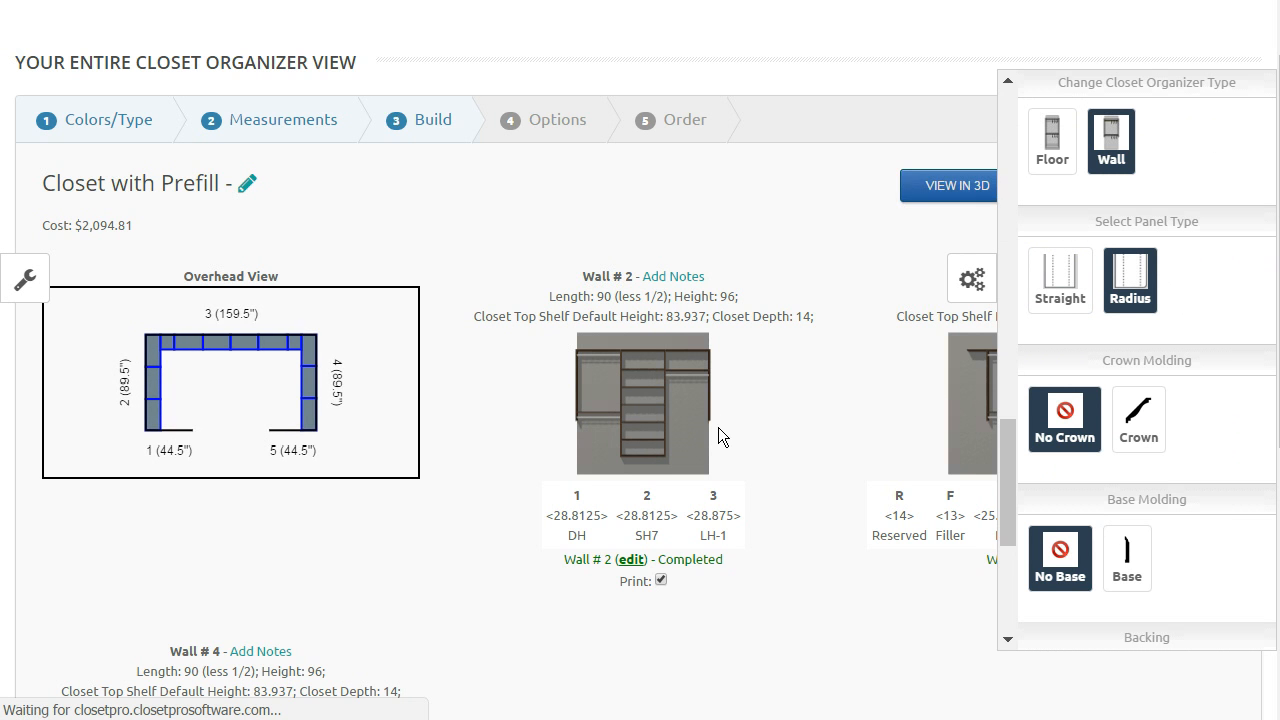
mouse_move(811, 473)
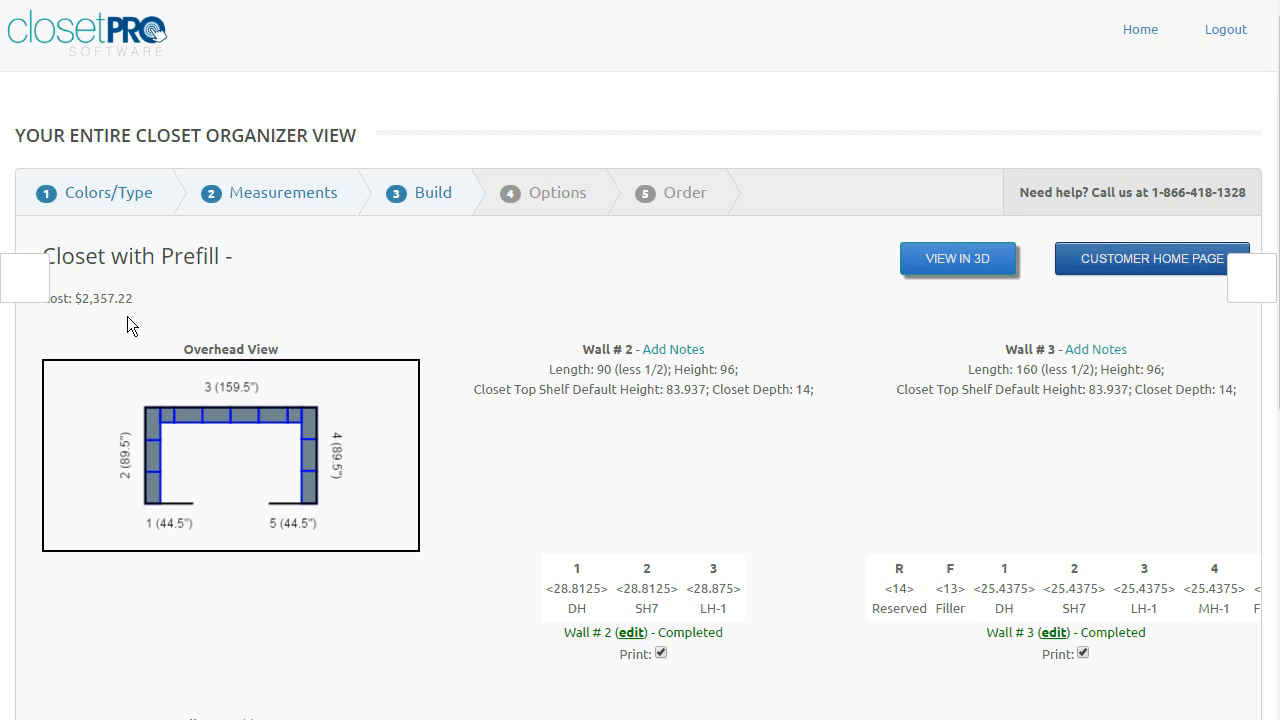
scroll("down", 3)
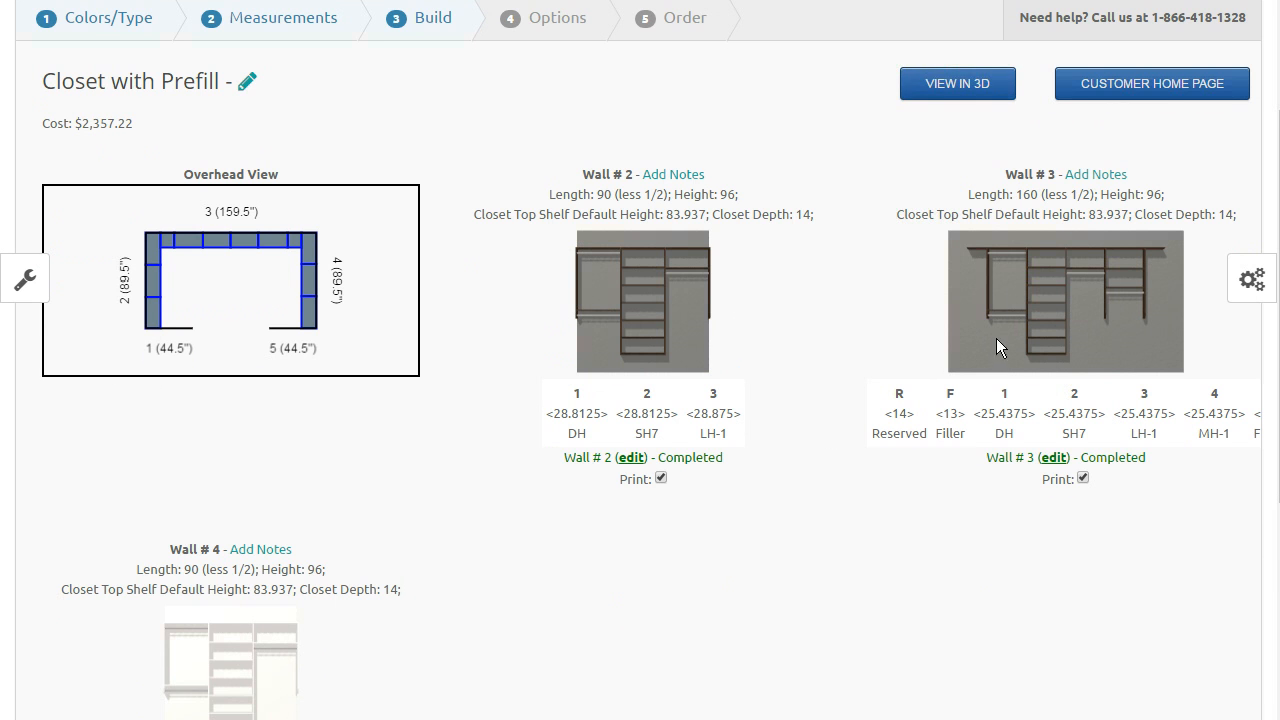
scroll("down", 3)
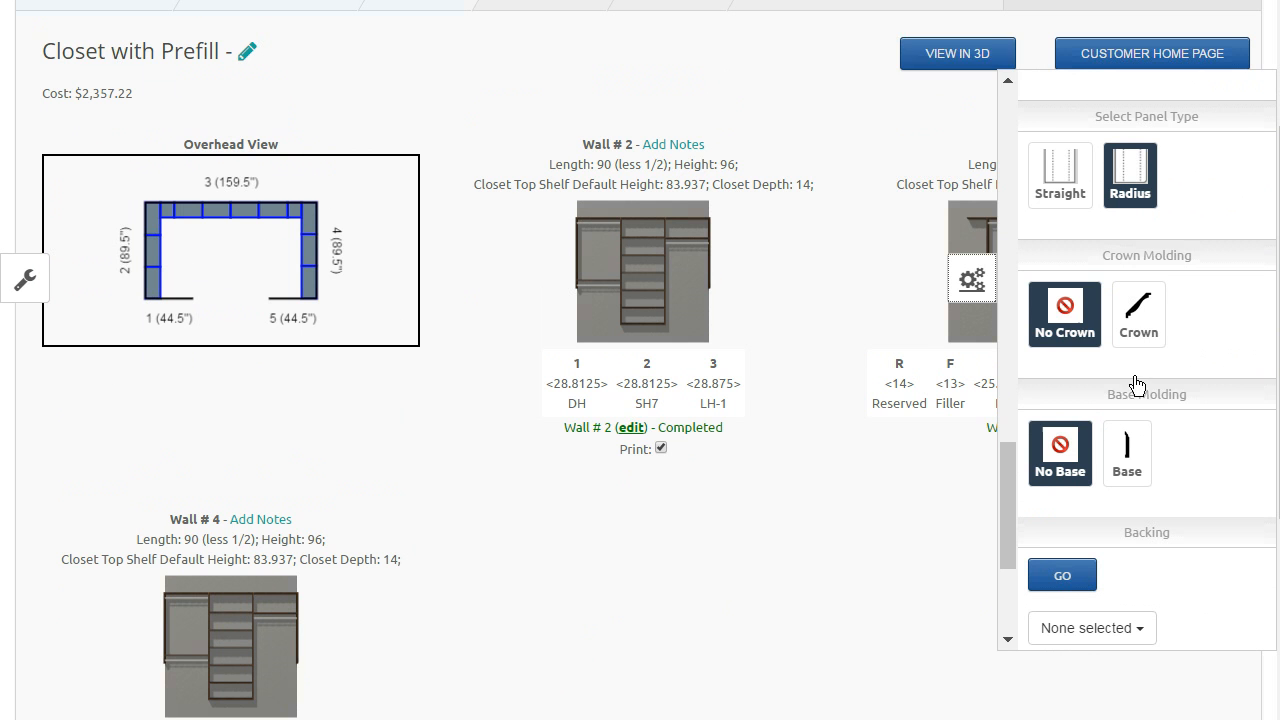
Step: Add Crown molding along every wall, raising the cost to $2,757.22
left_click(1138, 314)
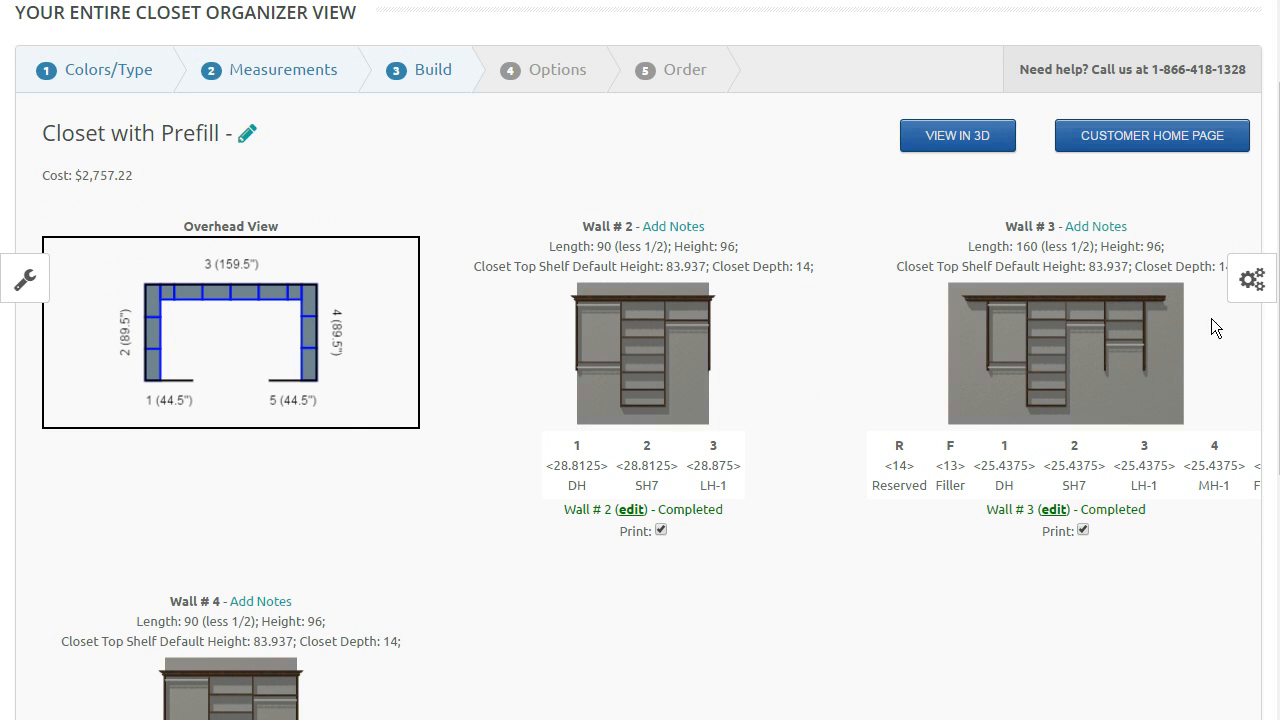
left_click(1251, 279)
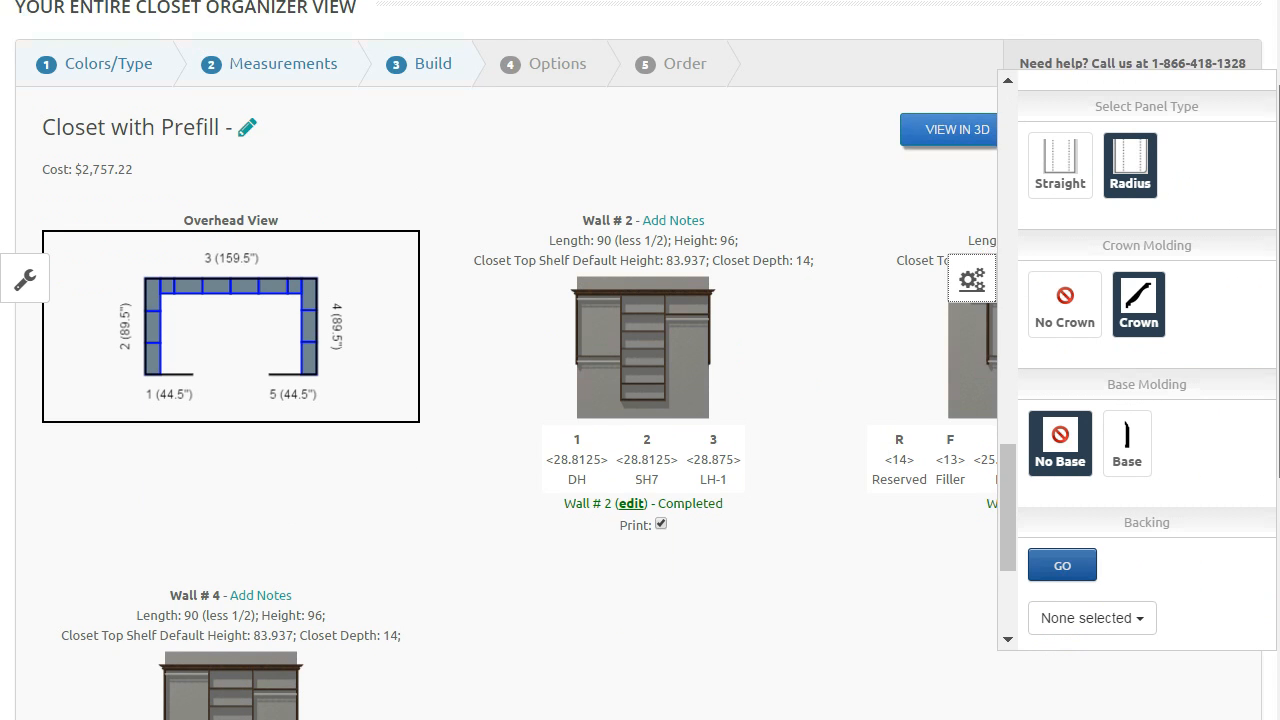
scroll("down", 3)
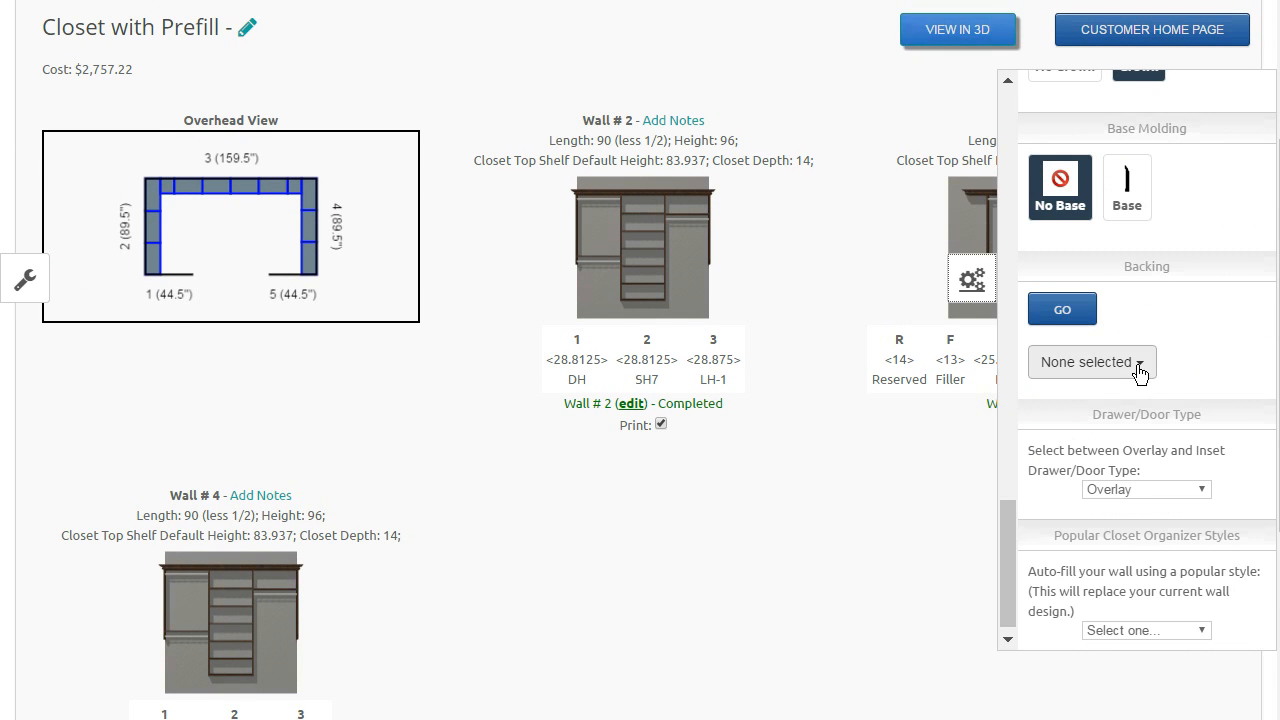
left_click(1091, 361)
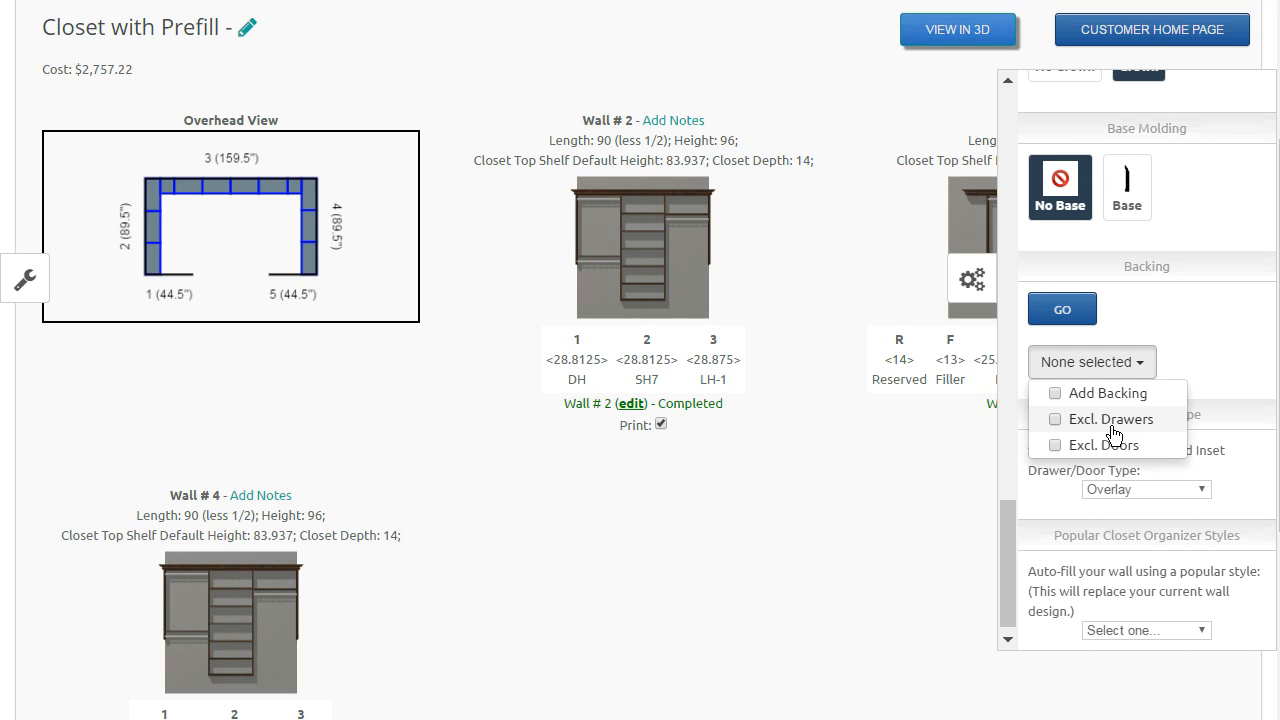
left_click(1091, 362)
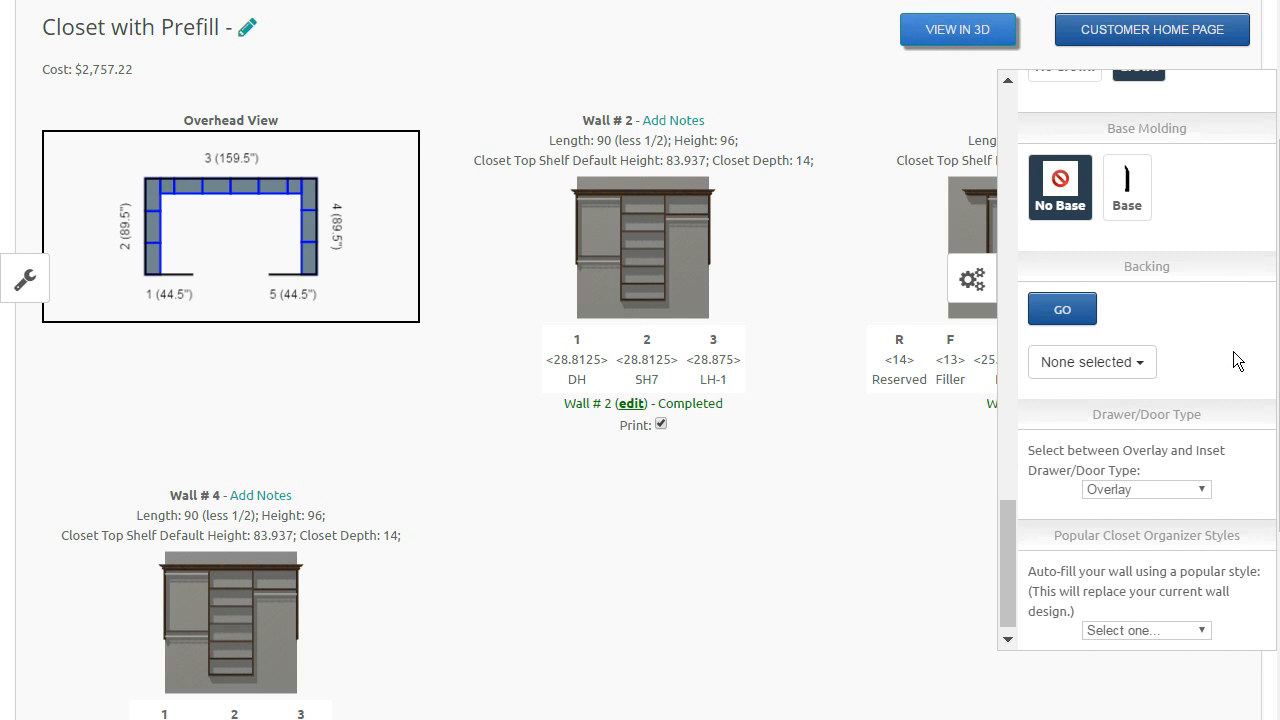
left_click(1145, 489)
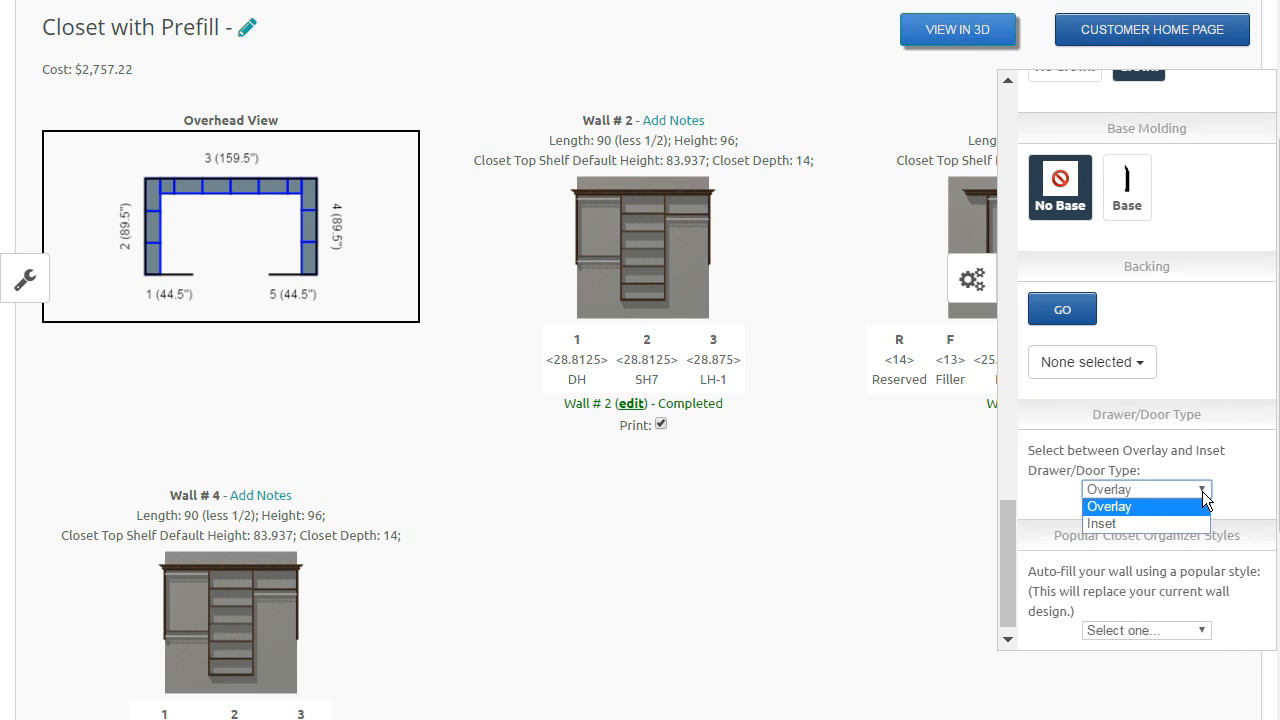
mouse_move(1138, 523)
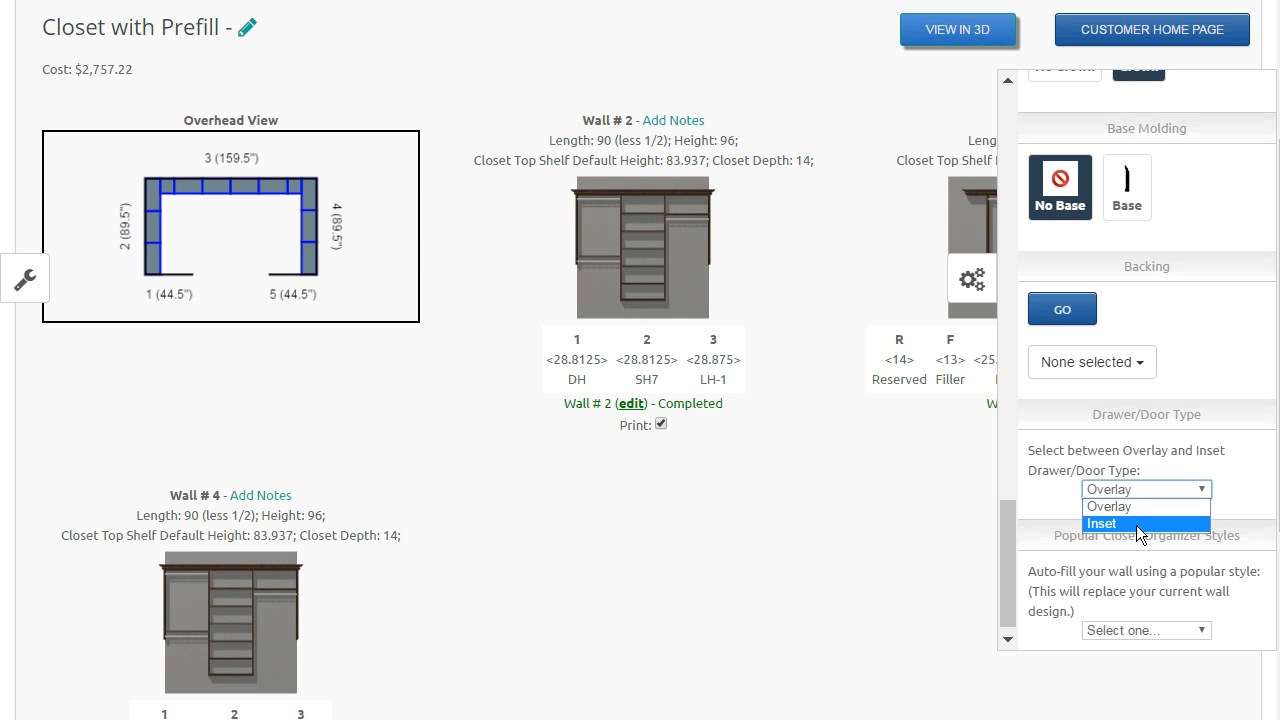
mouse_move(1138, 532)
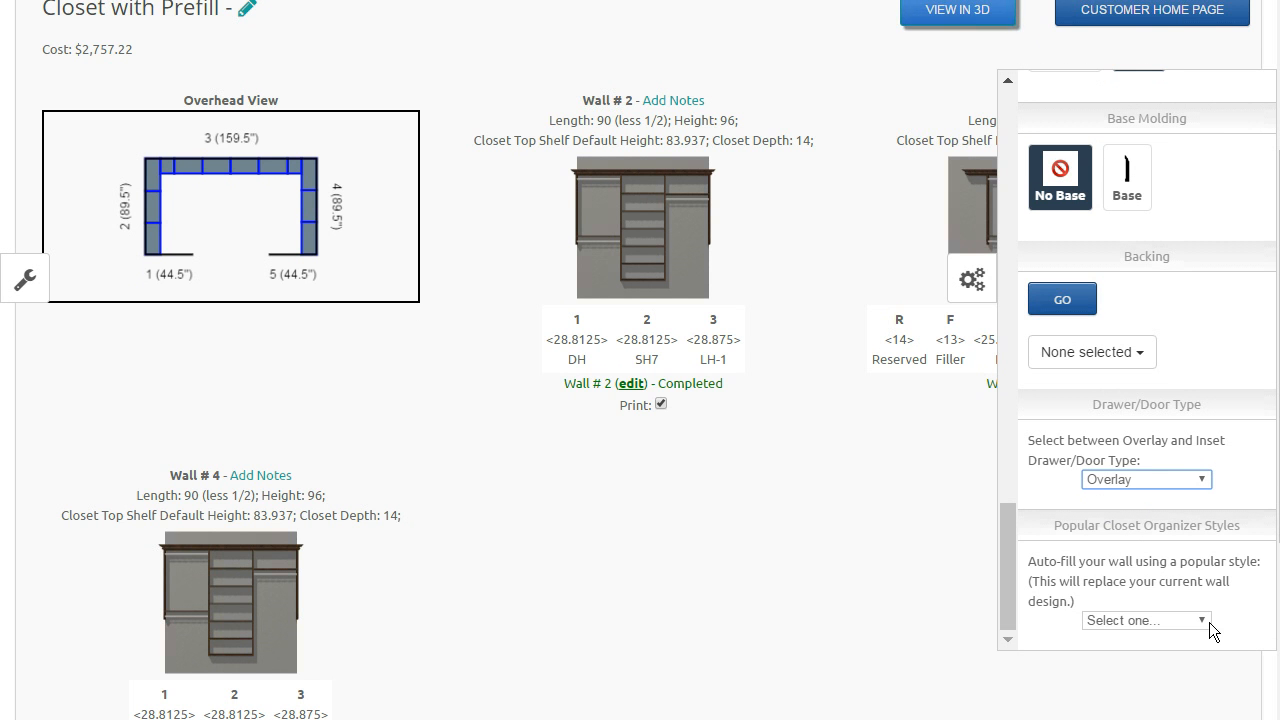
Step: Choose Remove Units Only from Popular Closet Organizer Styles and confirm it stays selected
left_click(1145, 620)
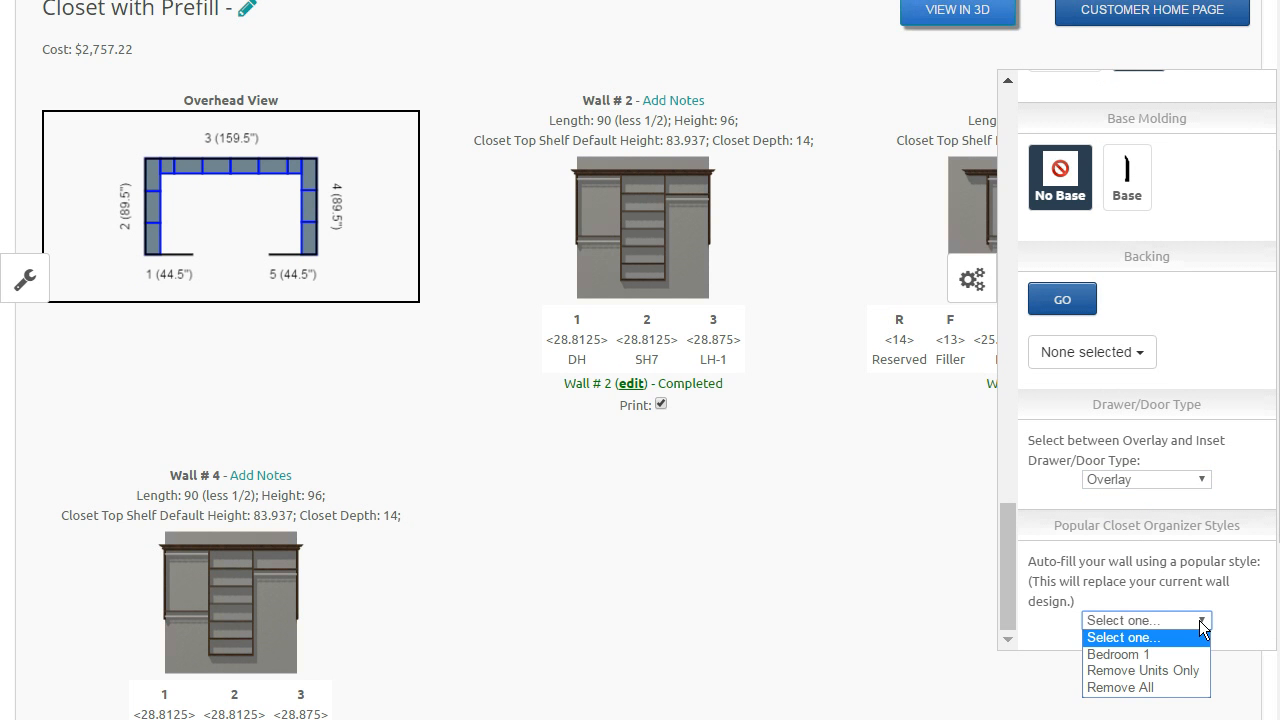
mouse_move(1133, 688)
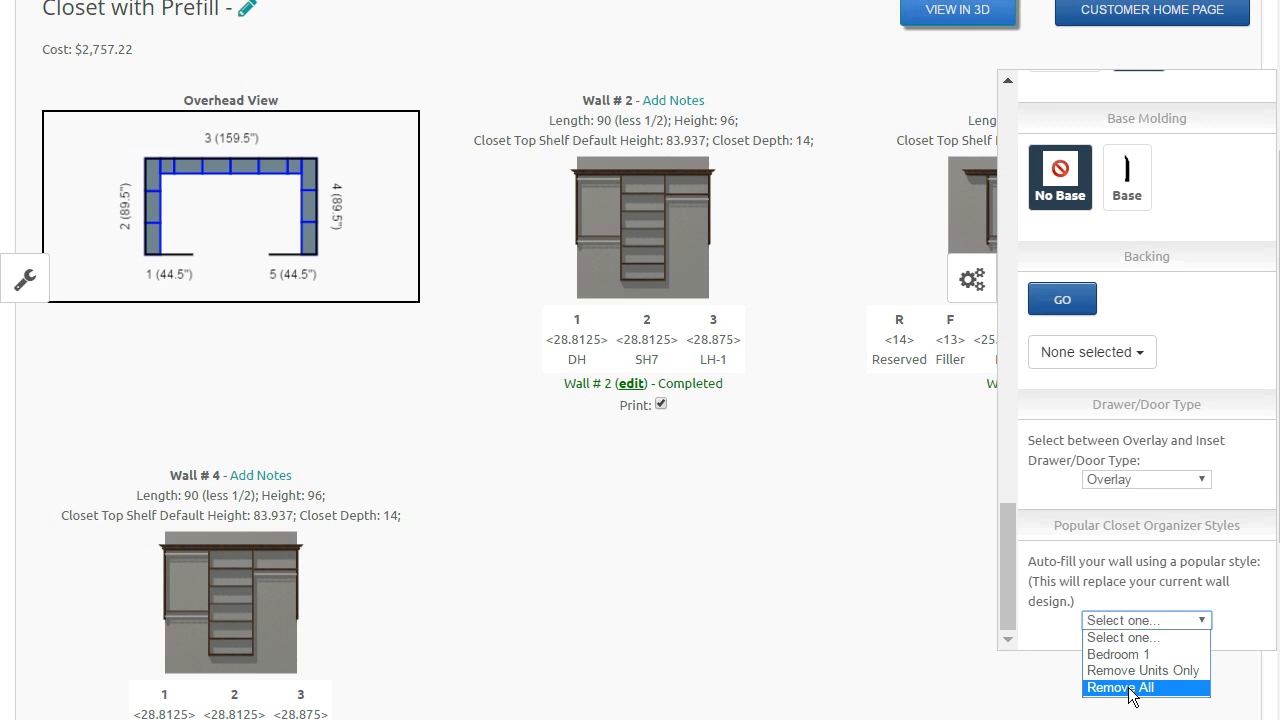
mouse_move(1143, 670)
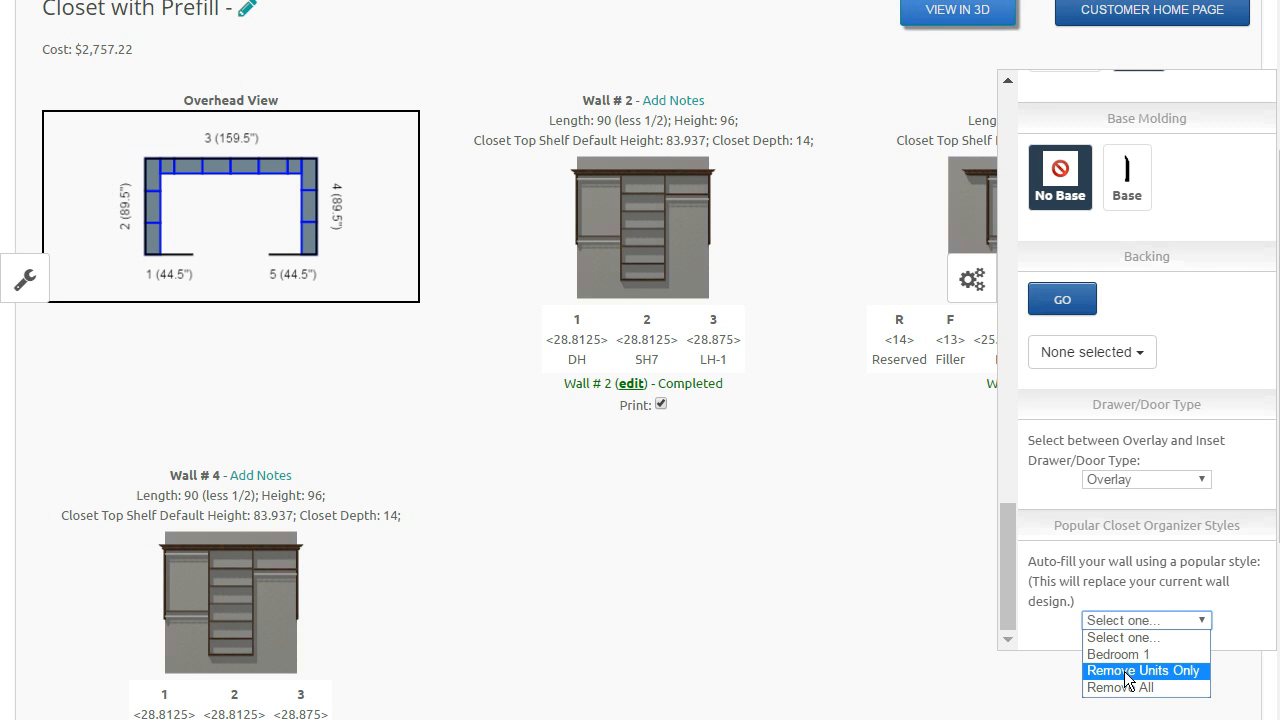
left_click(1143, 670)
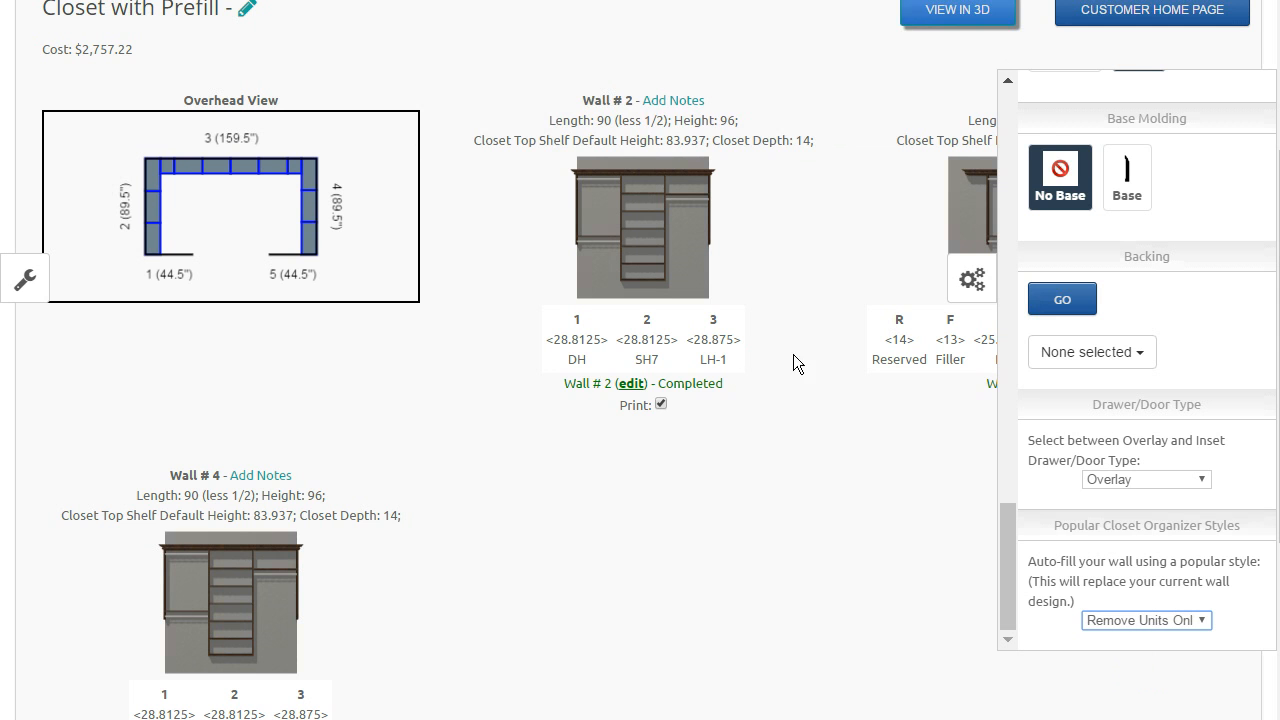
mouse_move(957, 201)
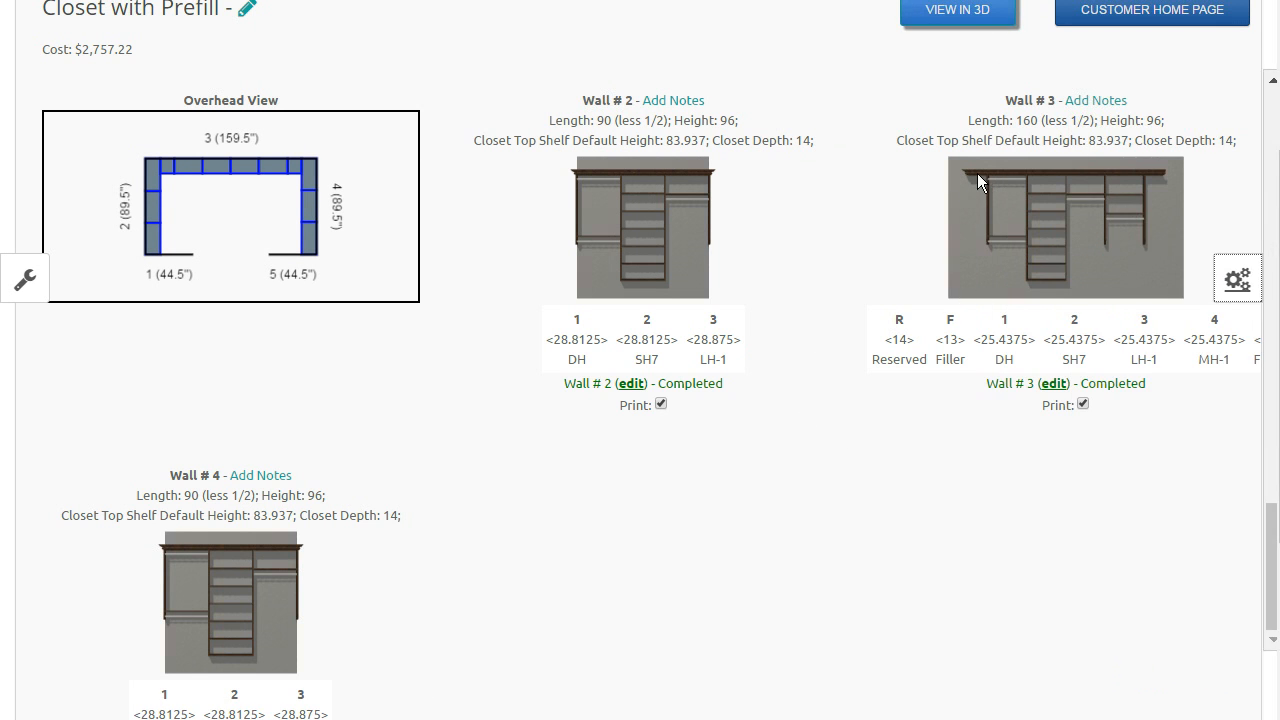
mouse_move(1160, 214)
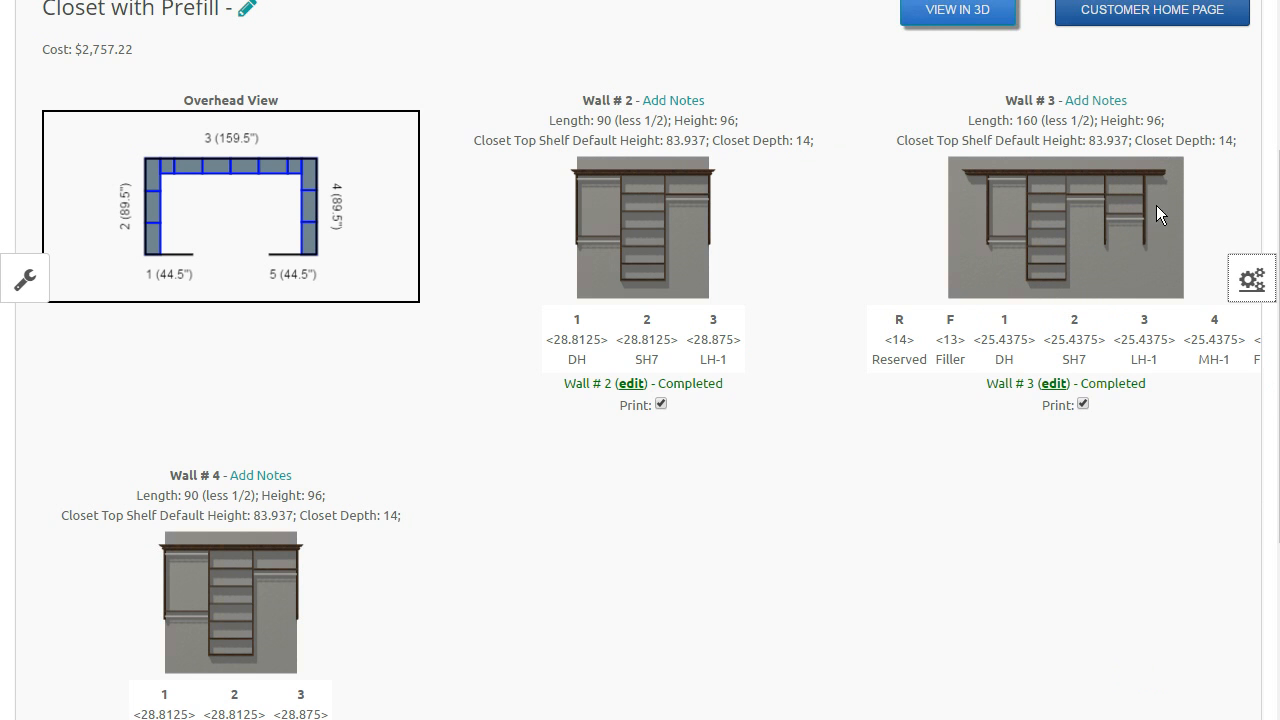
mouse_move(1190, 351)
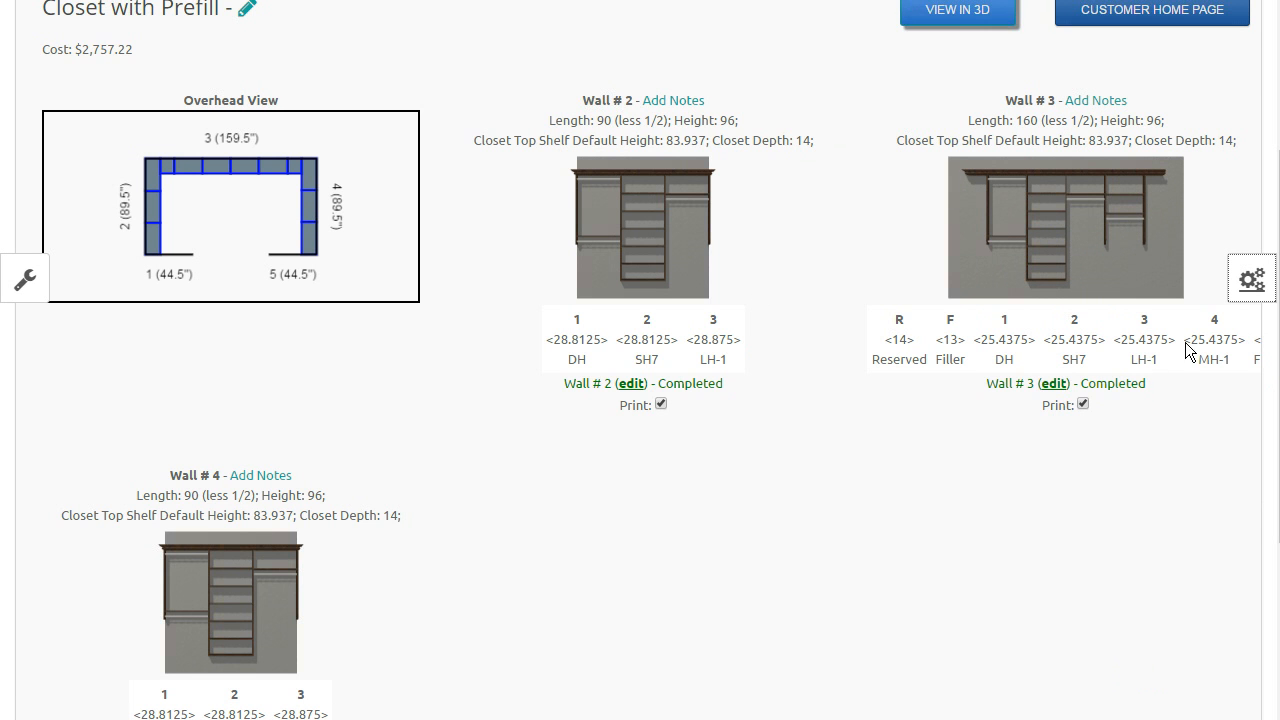
left_click(1251, 278)
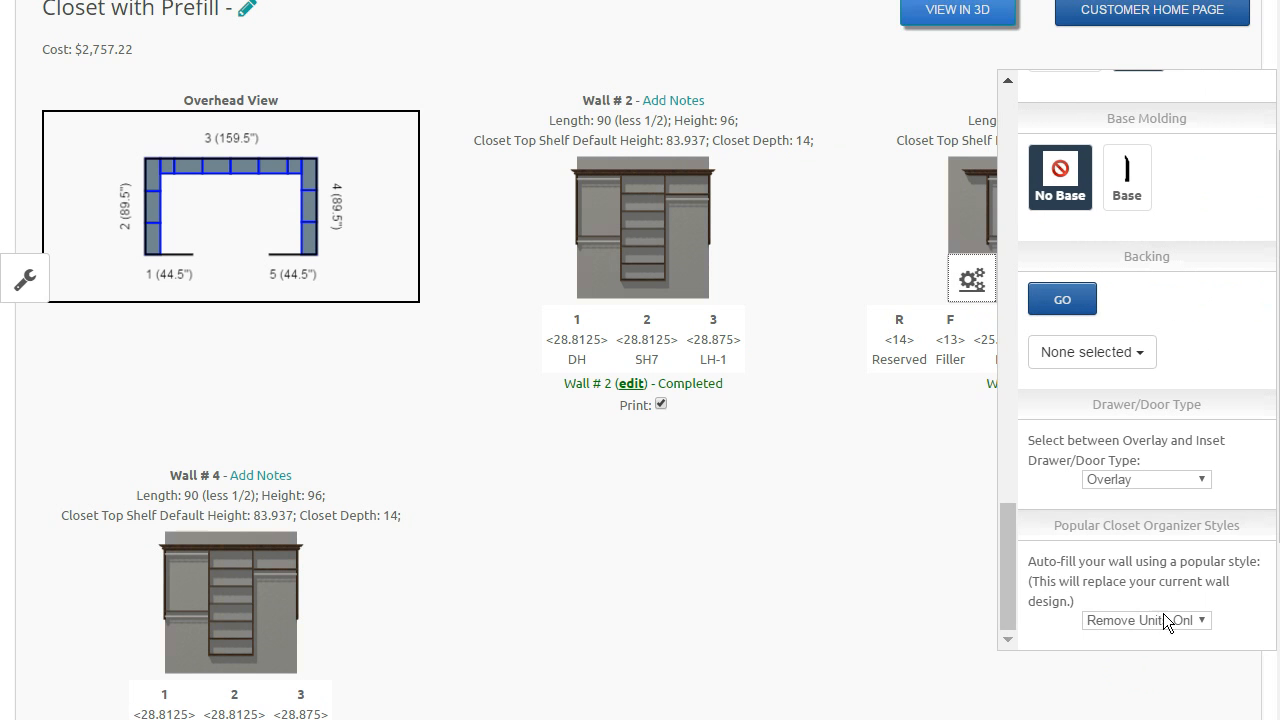
left_click(1145, 620)
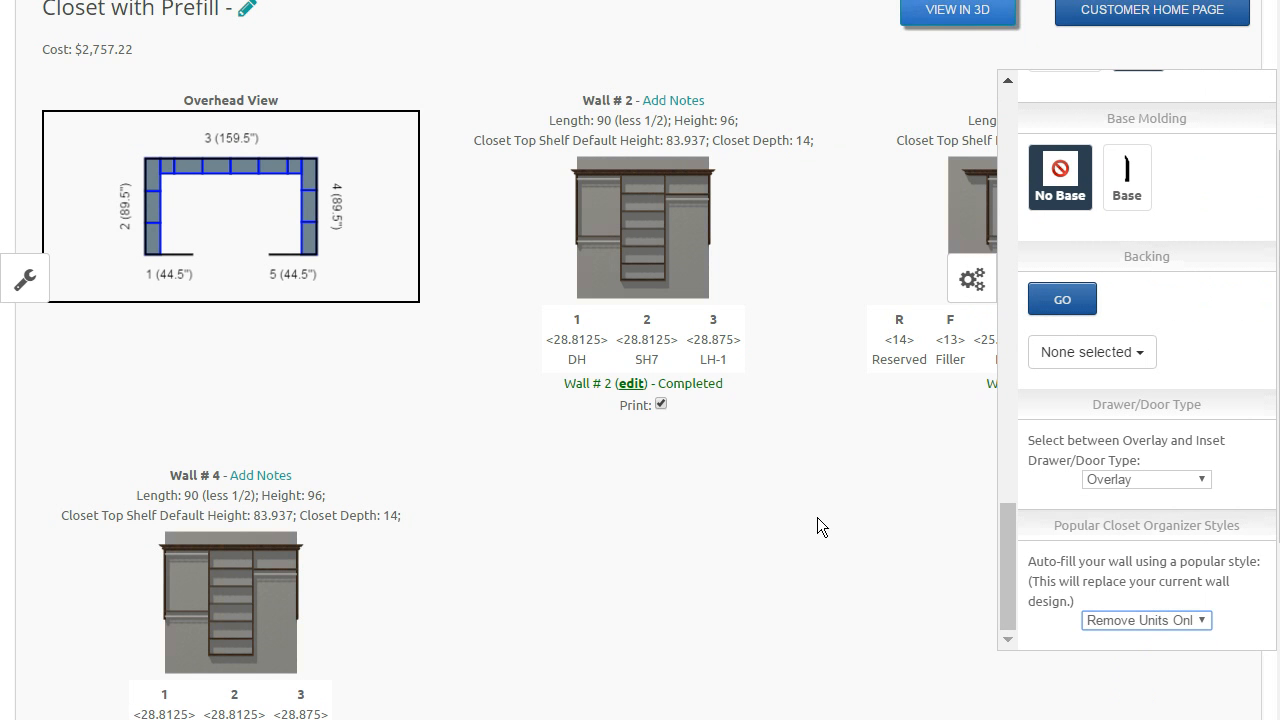
mouse_move(672, 612)
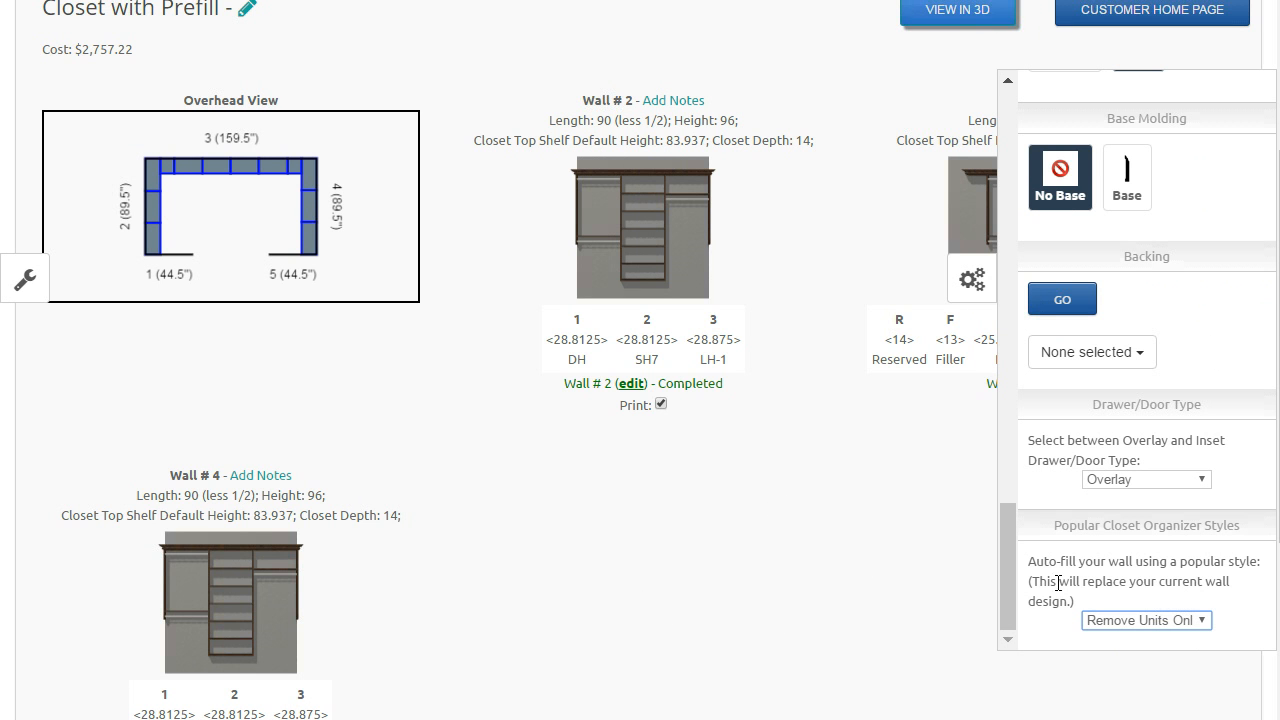
left_click(1145, 620)
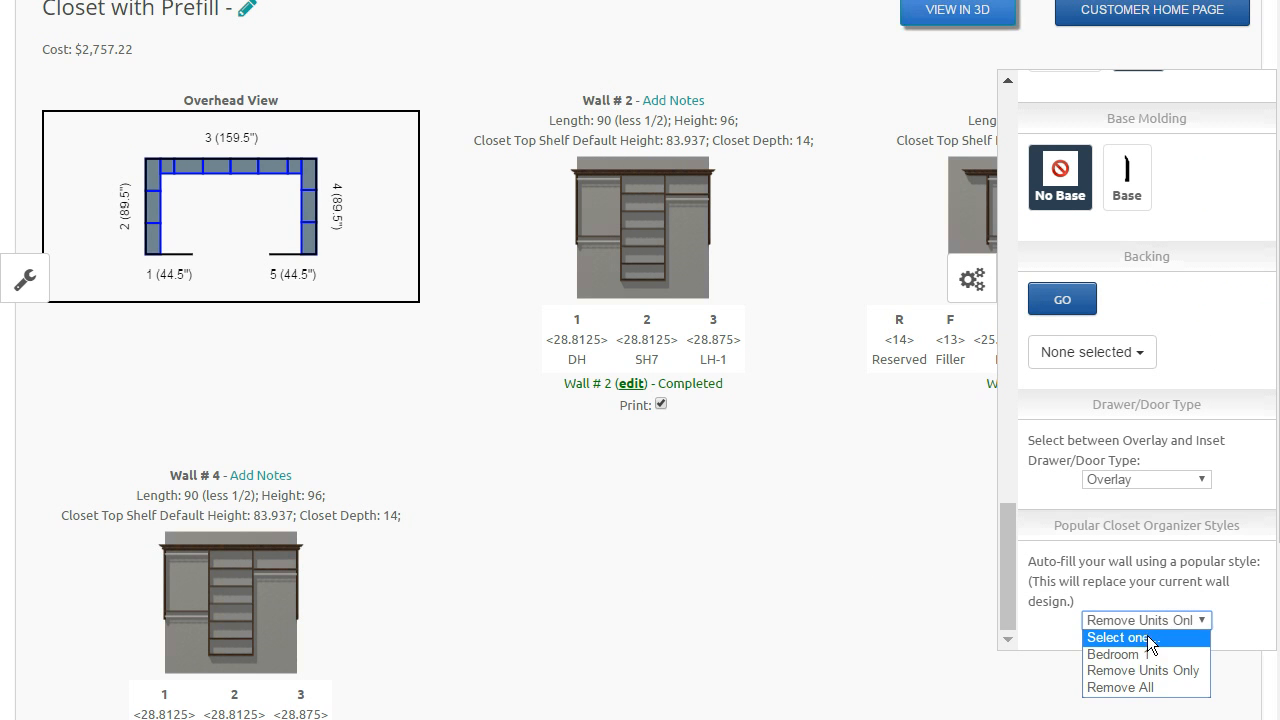
left_click(1145, 620)
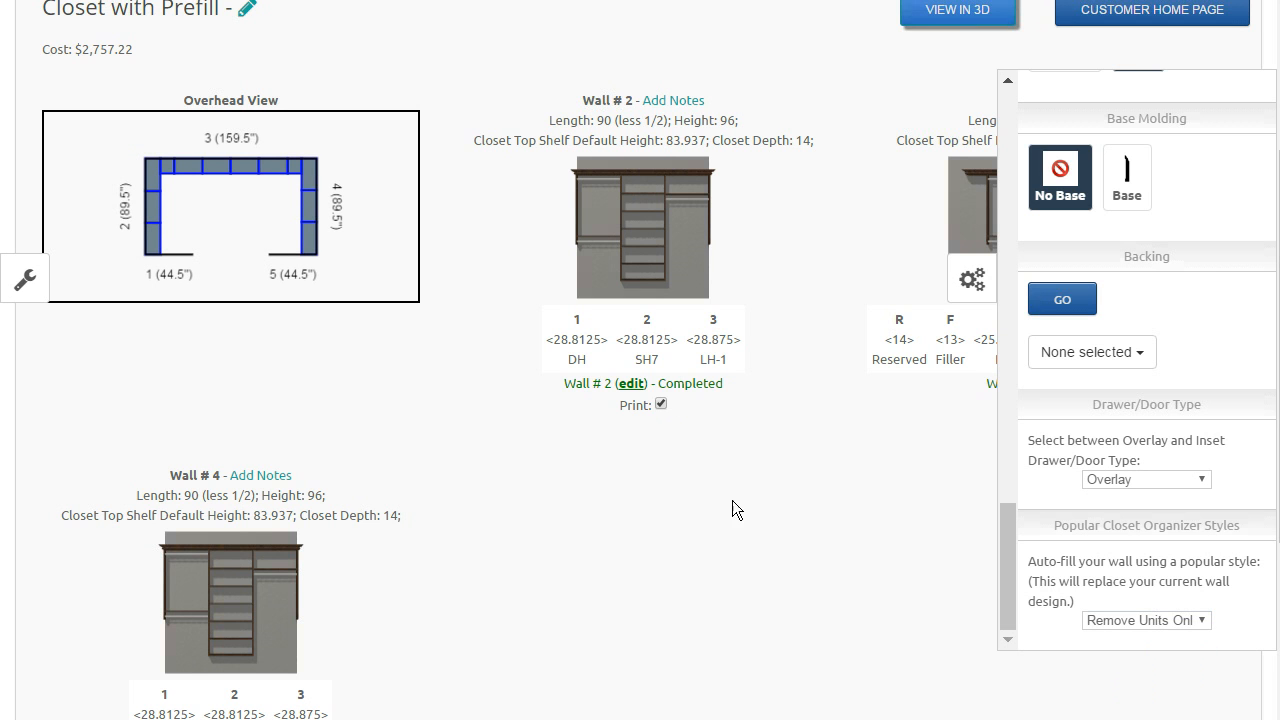
mouse_move(699, 483)
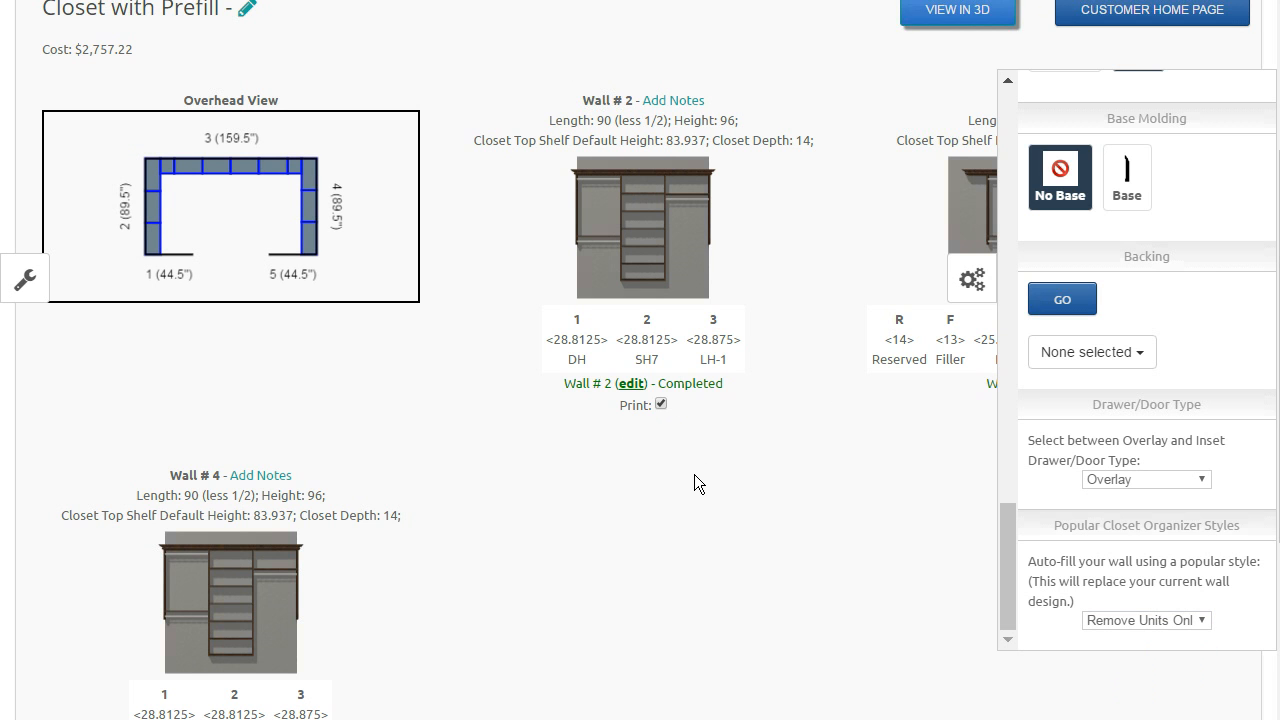
mouse_move(218, 595)
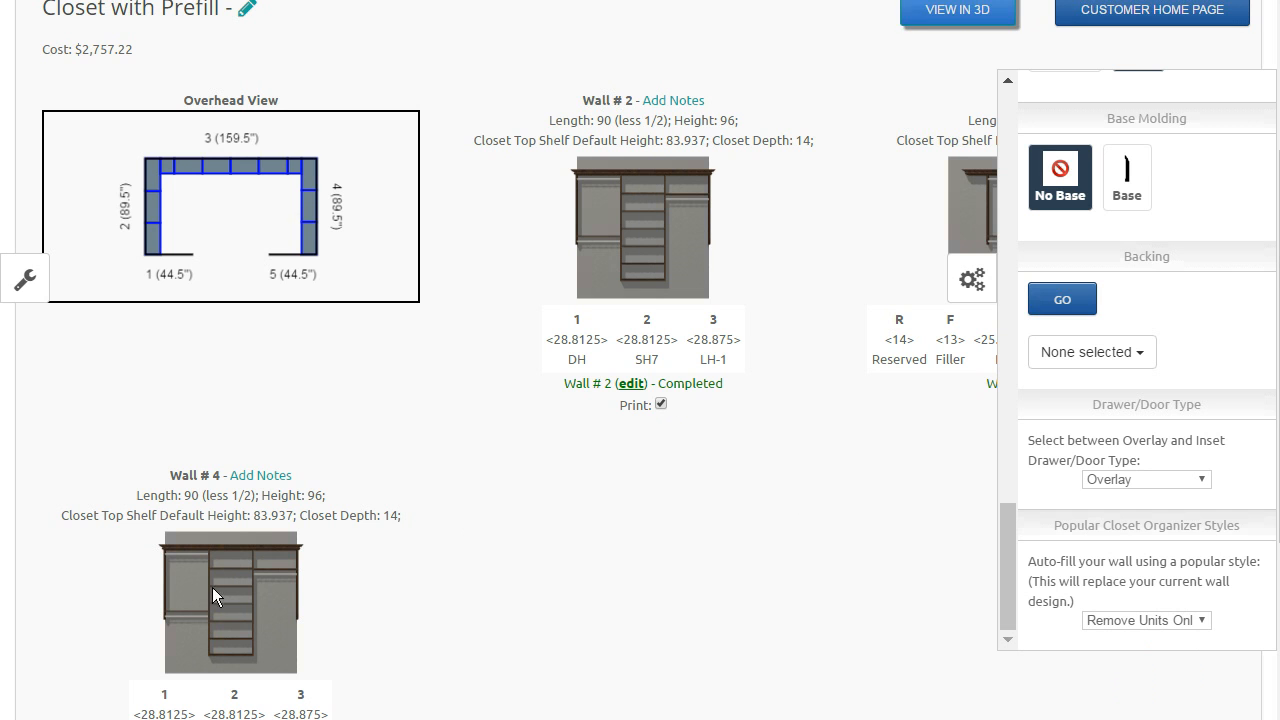
mouse_move(770, 499)
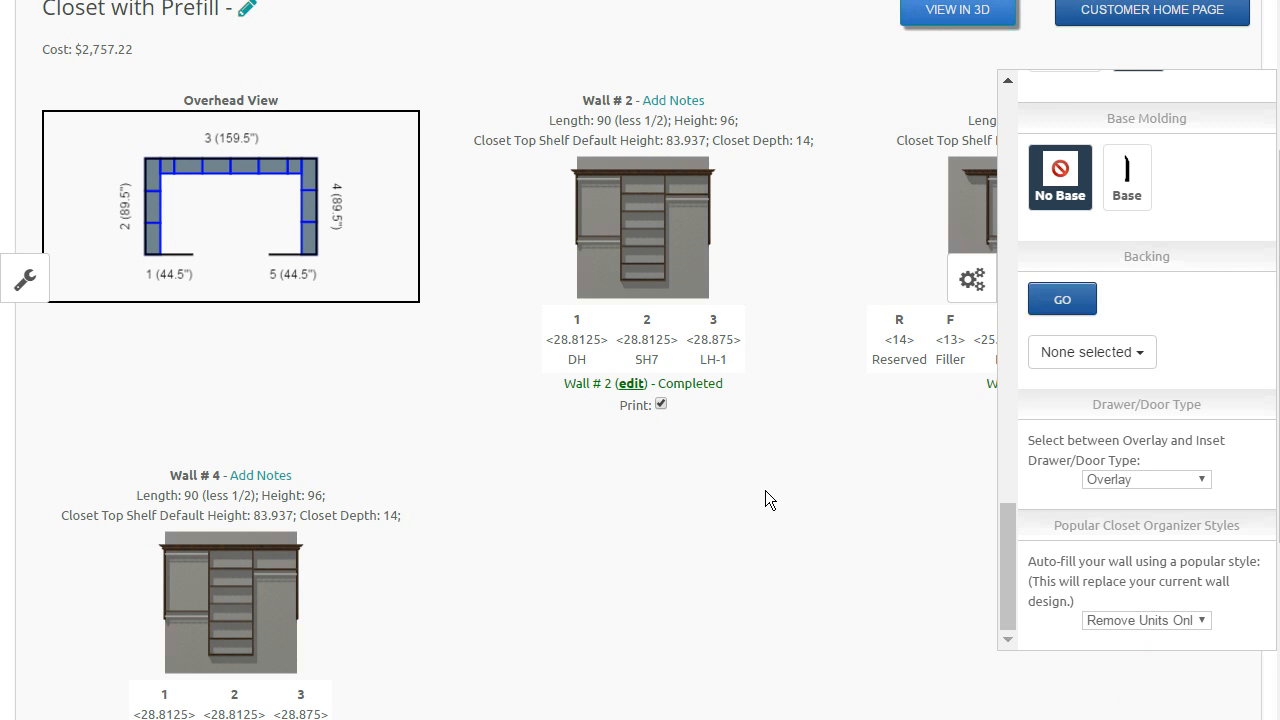